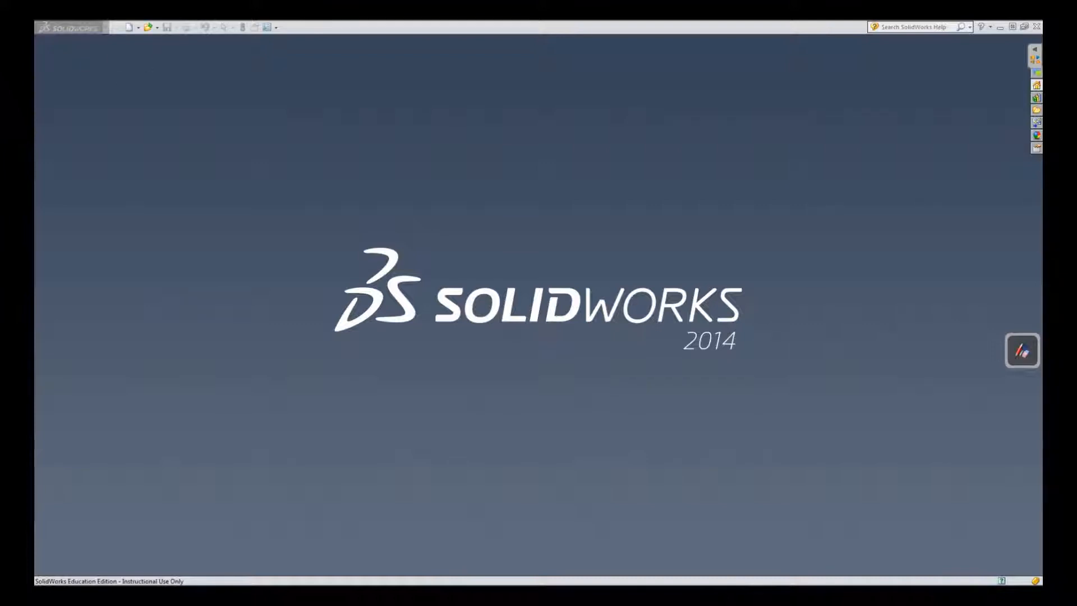
# Create a new empty Part document from the New SolidWorks Document dialog.
pyautogui.click(128, 26)
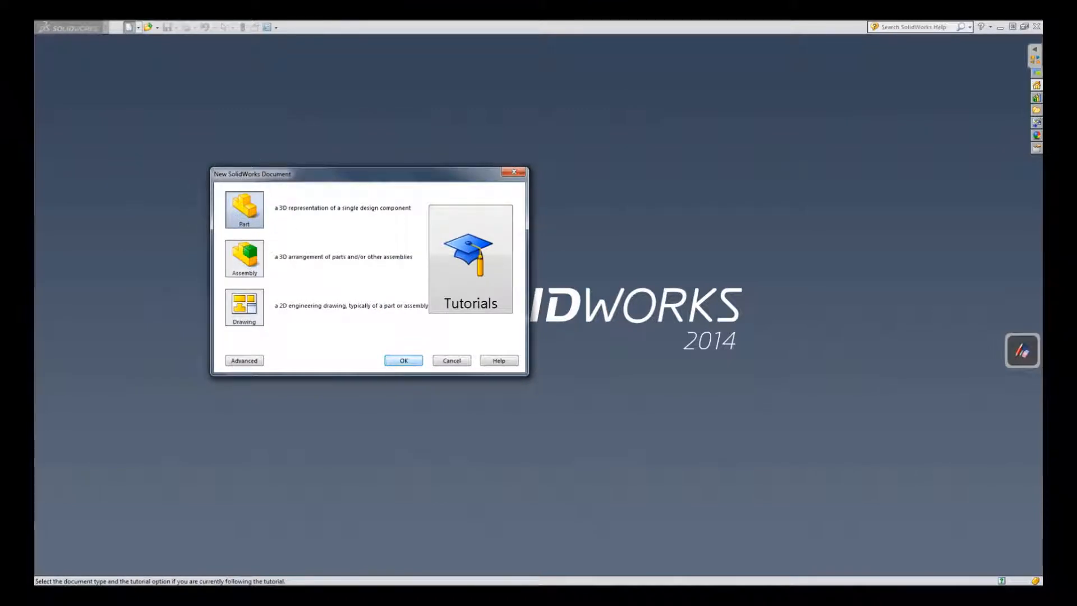
pyautogui.click(404, 360)
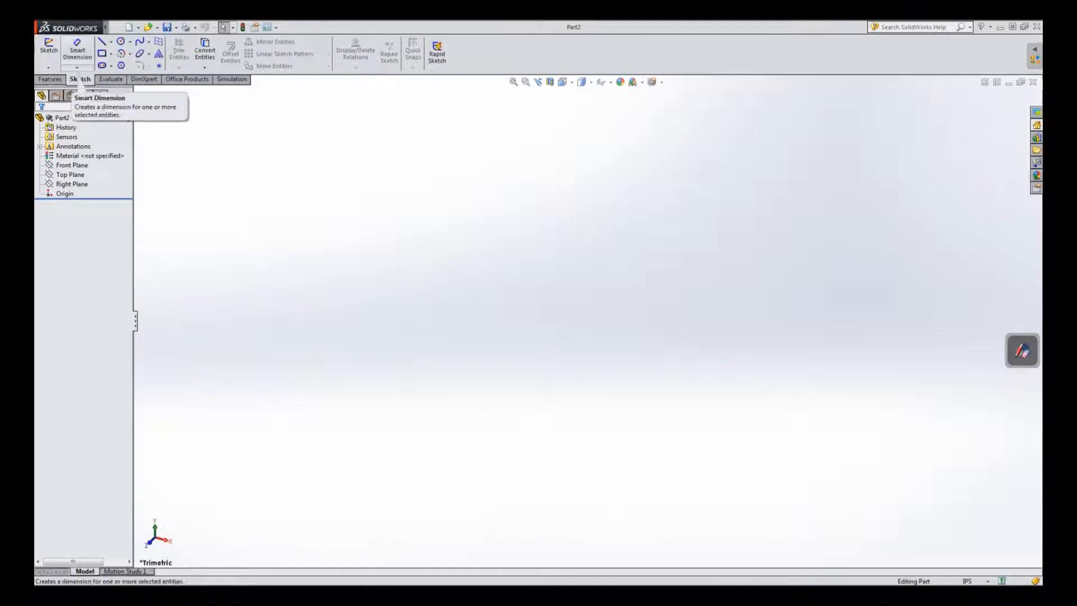
pyautogui.click(47, 48)
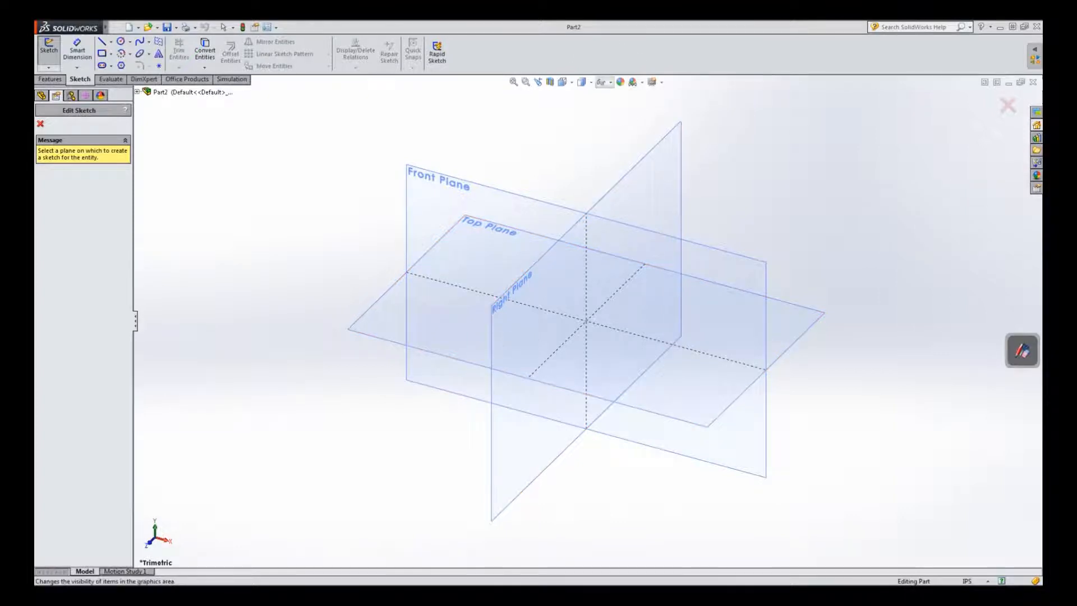
pyautogui.click(609, 82)
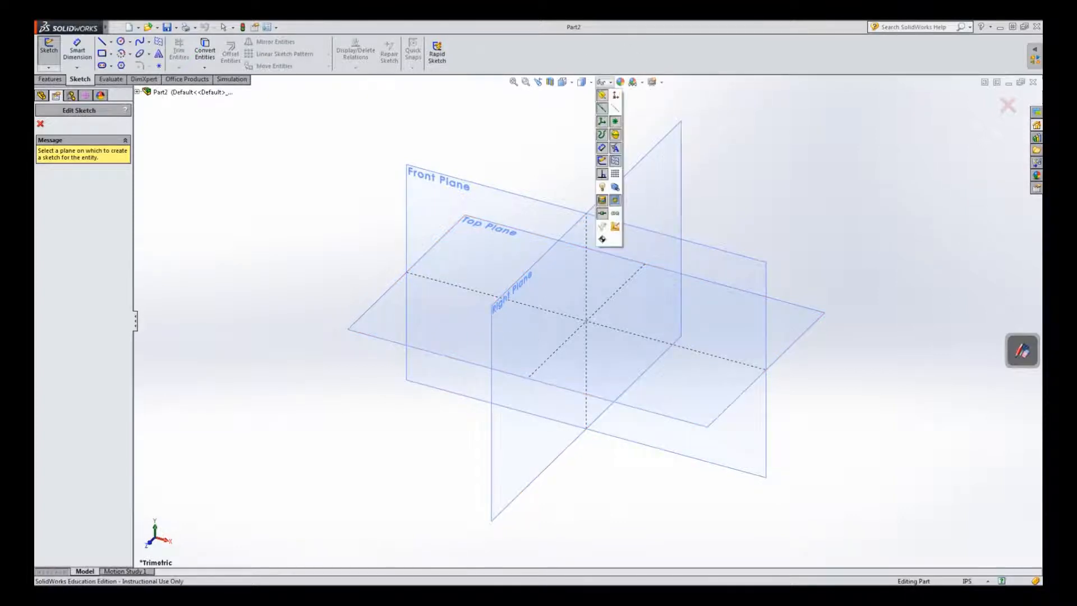
pyautogui.moveTo(600, 119)
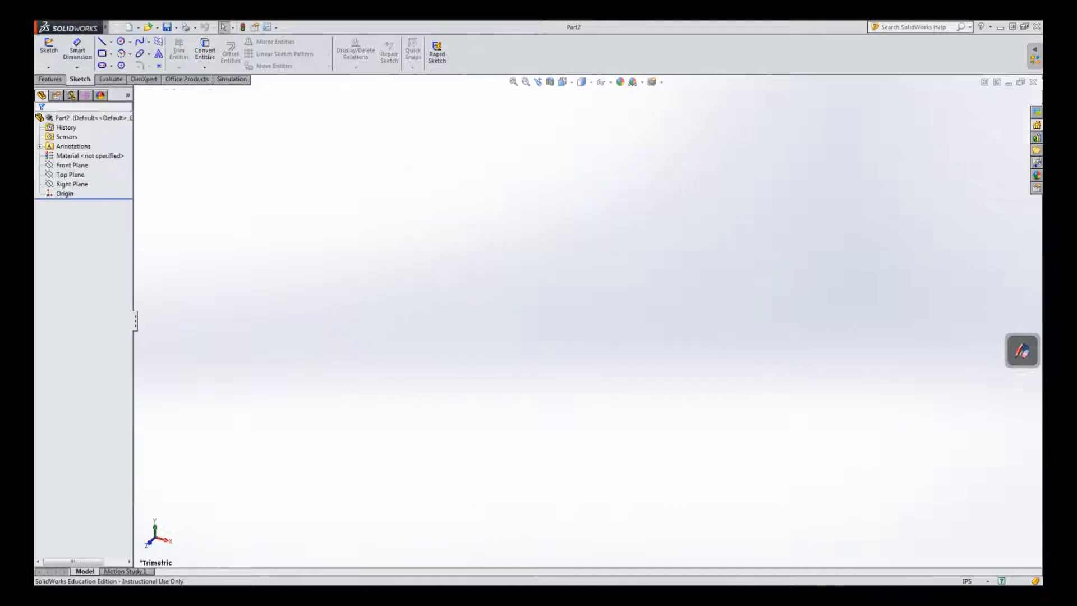
pyautogui.click(70, 173)
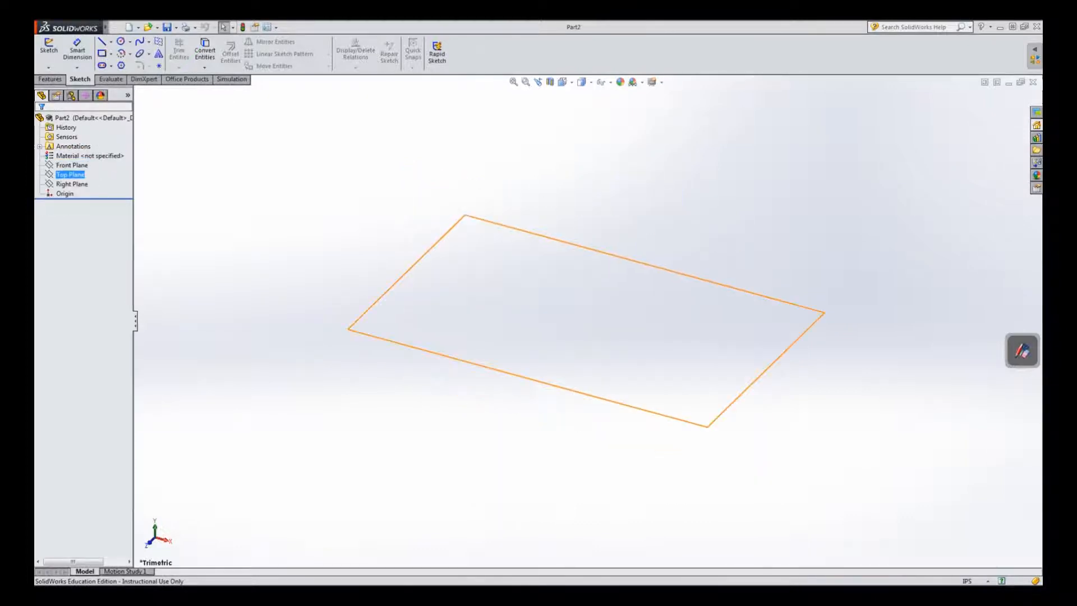
pyautogui.click(71, 165)
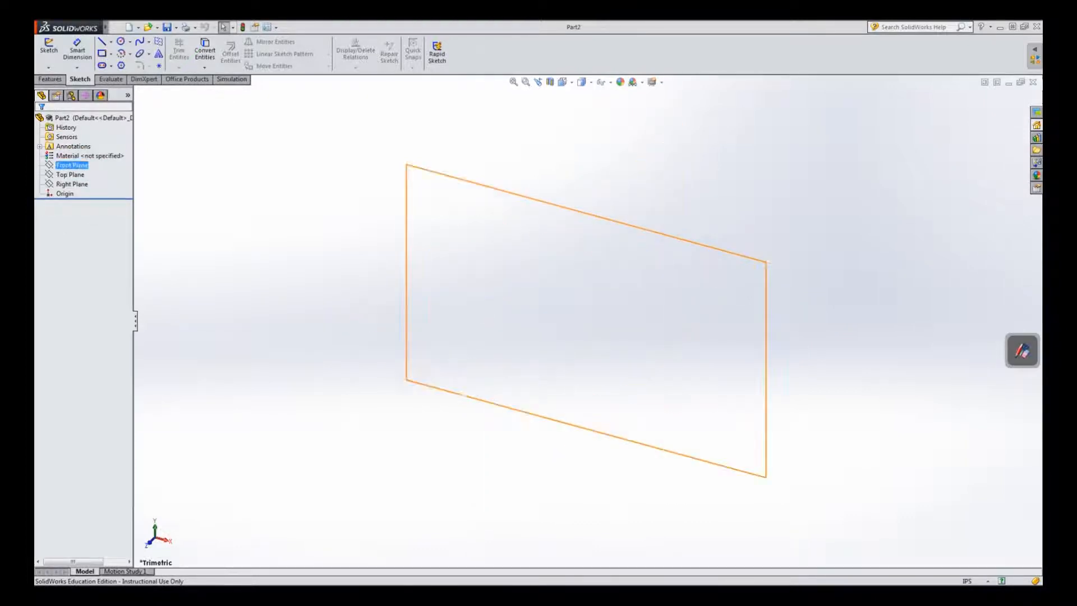
pyautogui.rightClick(70, 165)
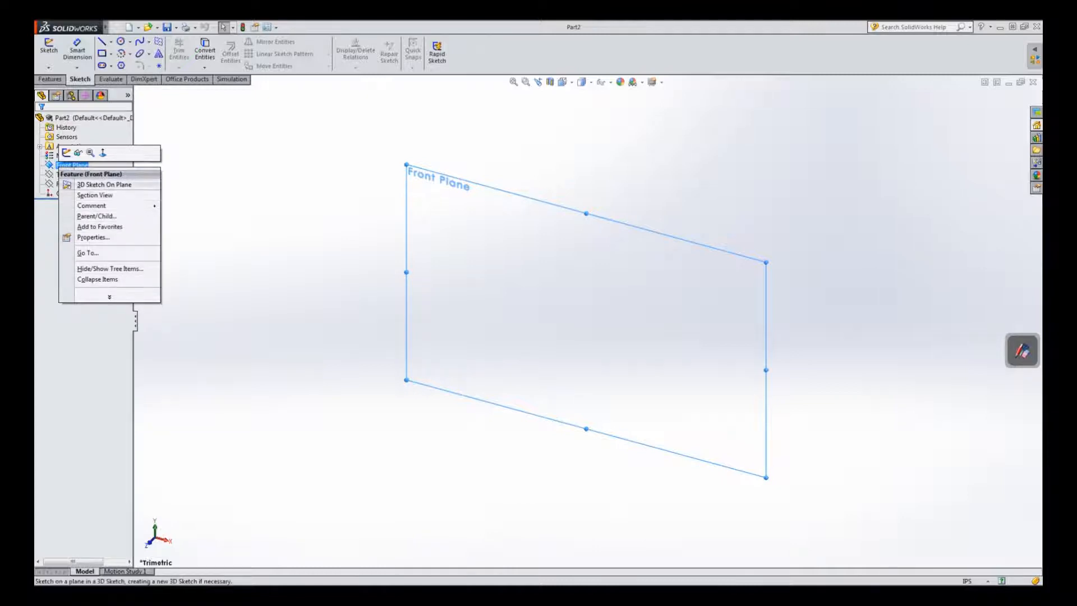
pyautogui.moveTo(77, 152)
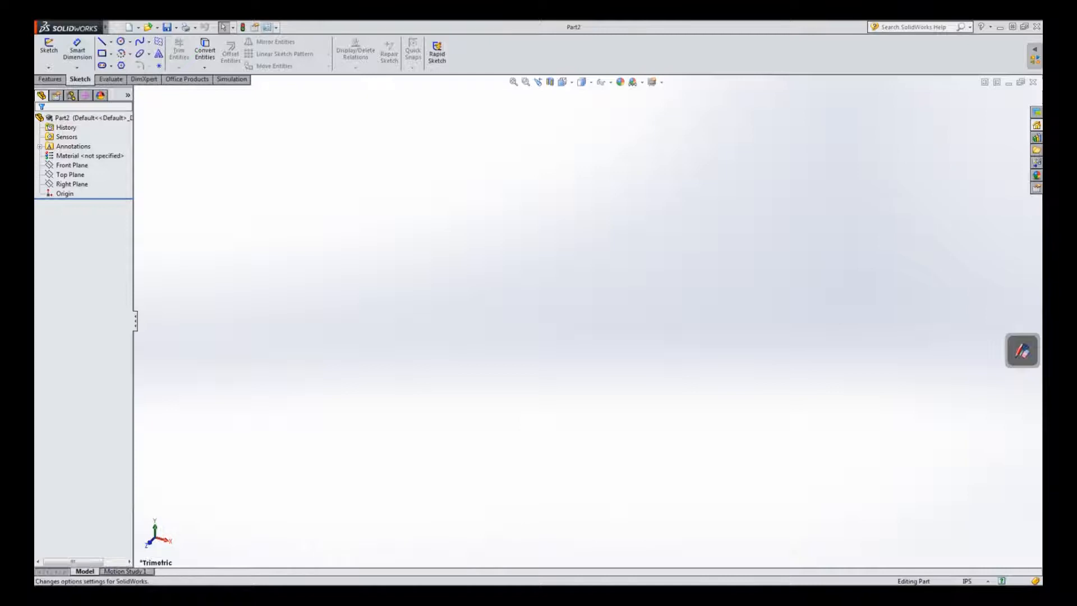
# In Customize > Keyboard, search the command list for 'plane'.
pyautogui.click(276, 27)
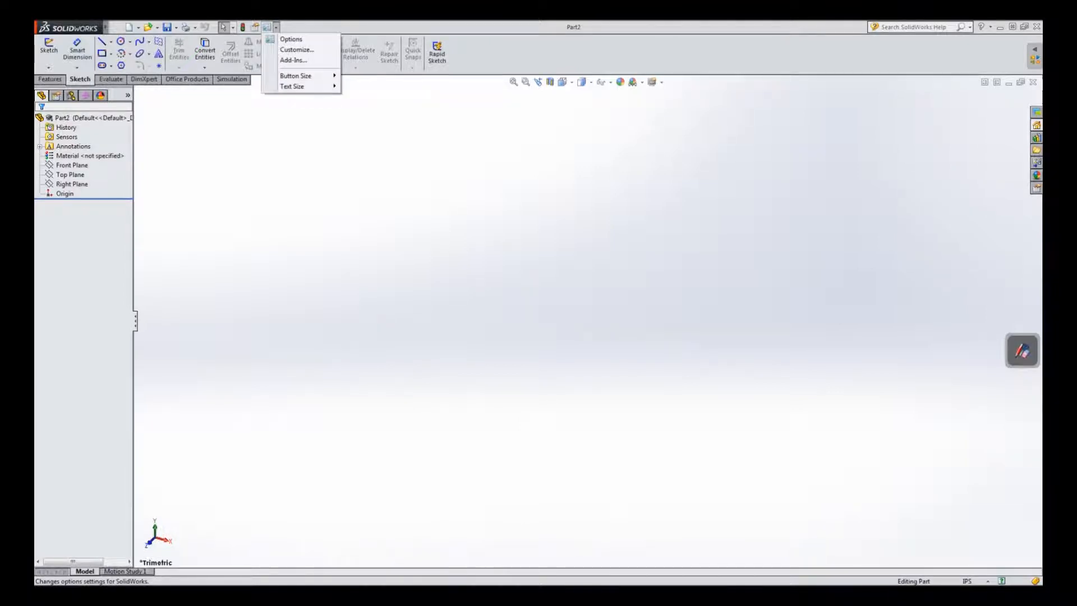
pyautogui.moveTo(297, 50)
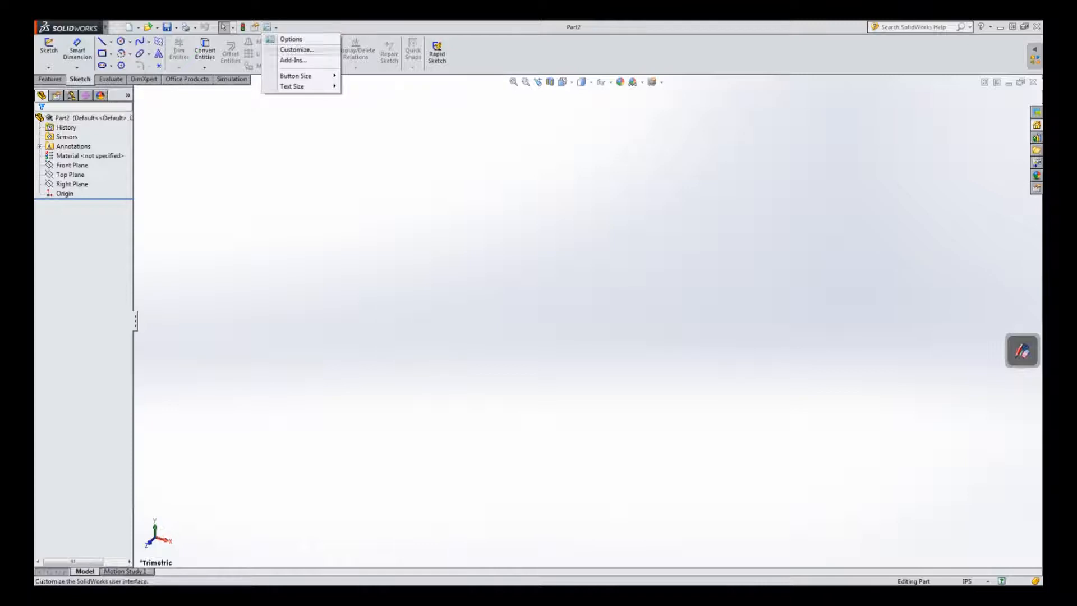
pyautogui.click(298, 49)
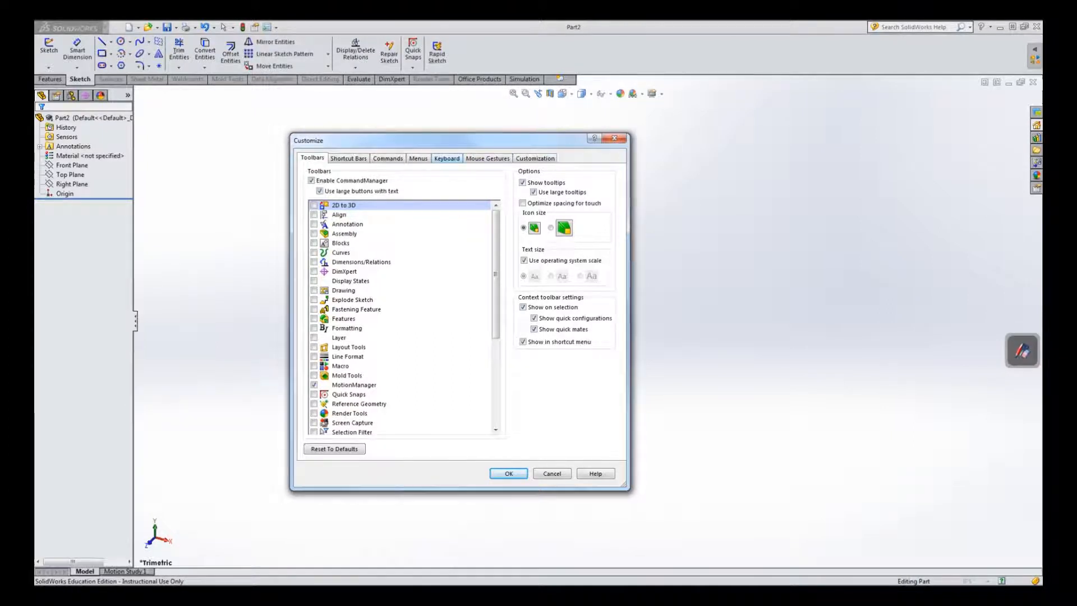
pyautogui.click(446, 157)
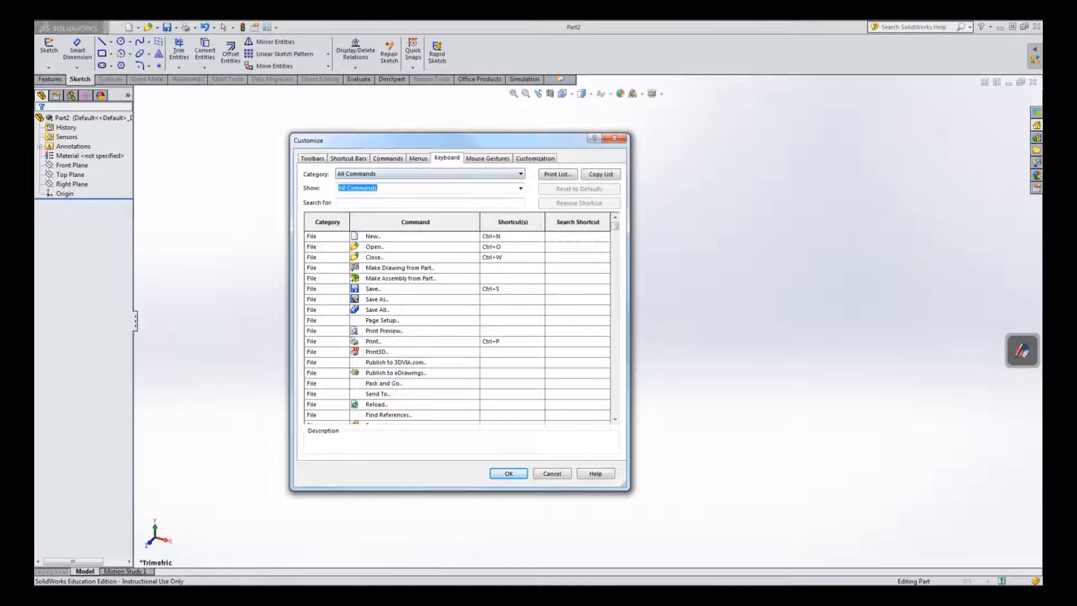
pyautogui.click(428, 202)
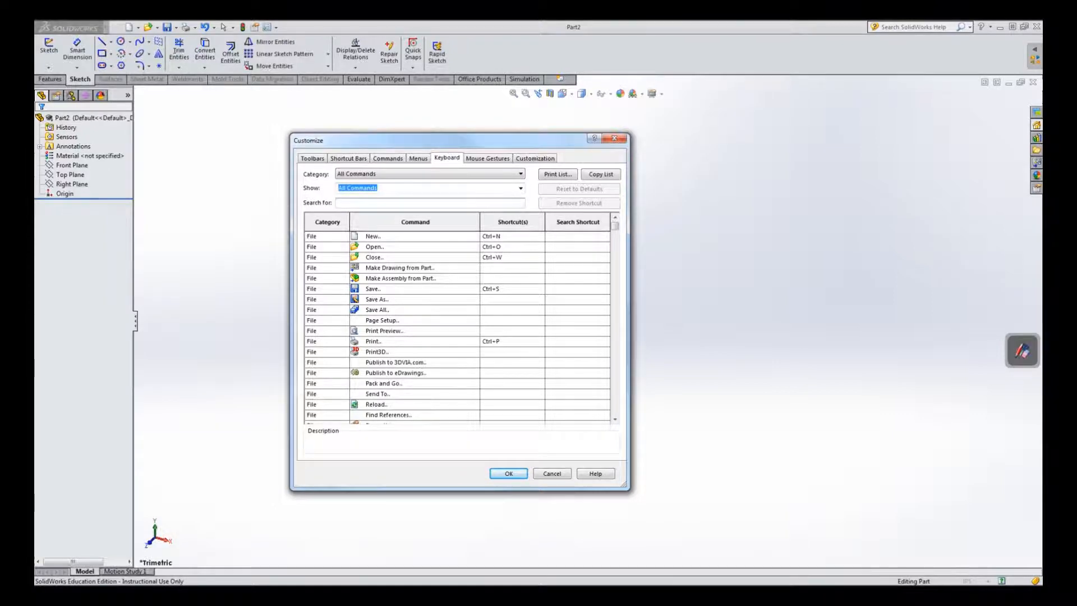
pyautogui.write('plane')
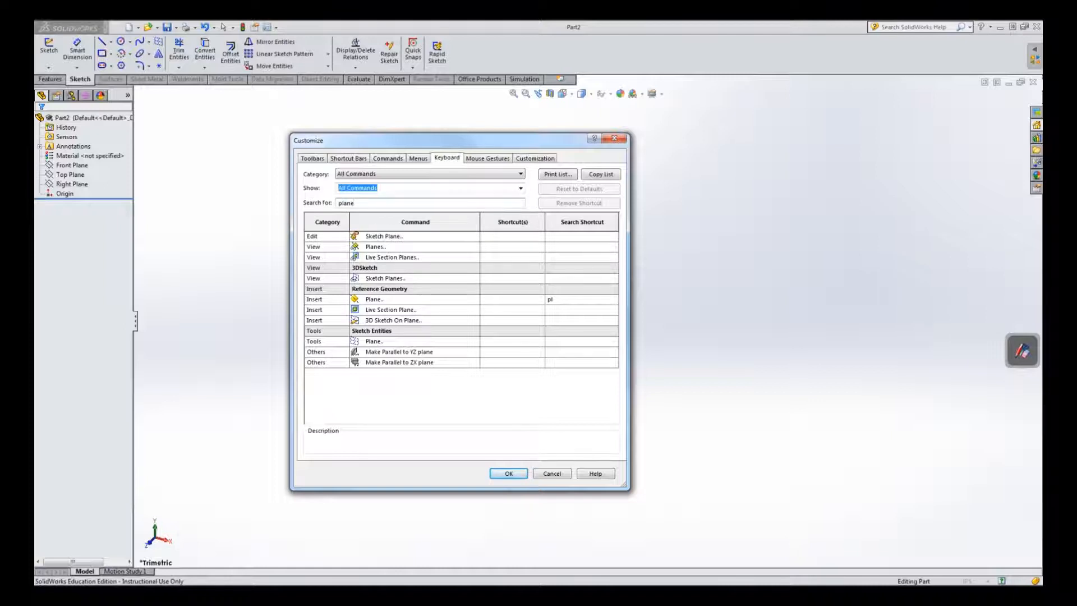
# Assign the shortcut P to the View > Planes command and confirm.
pyautogui.click(374, 245)
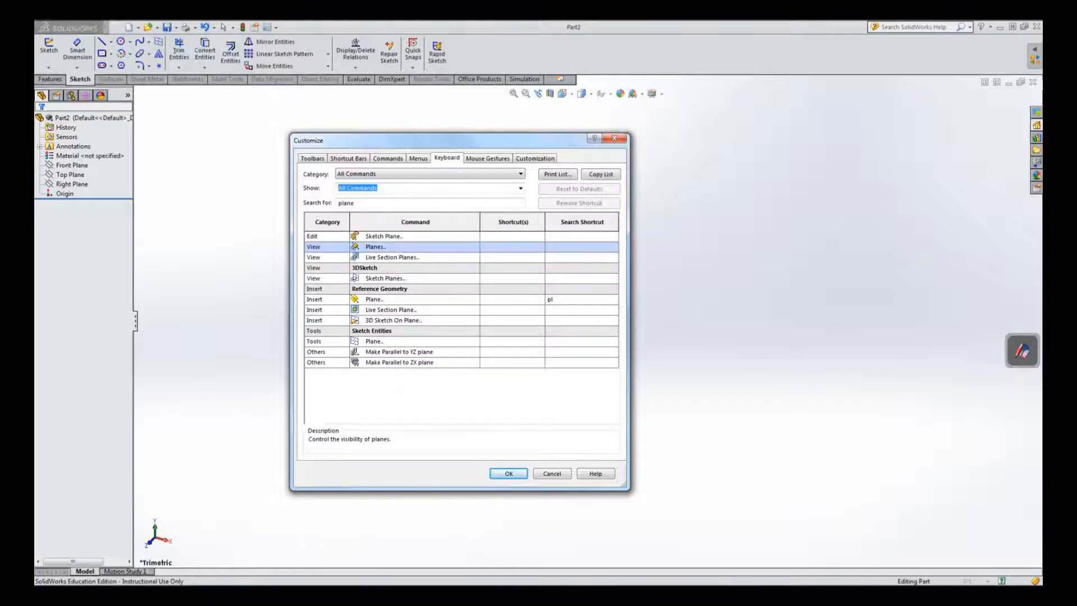
pyautogui.write('P')
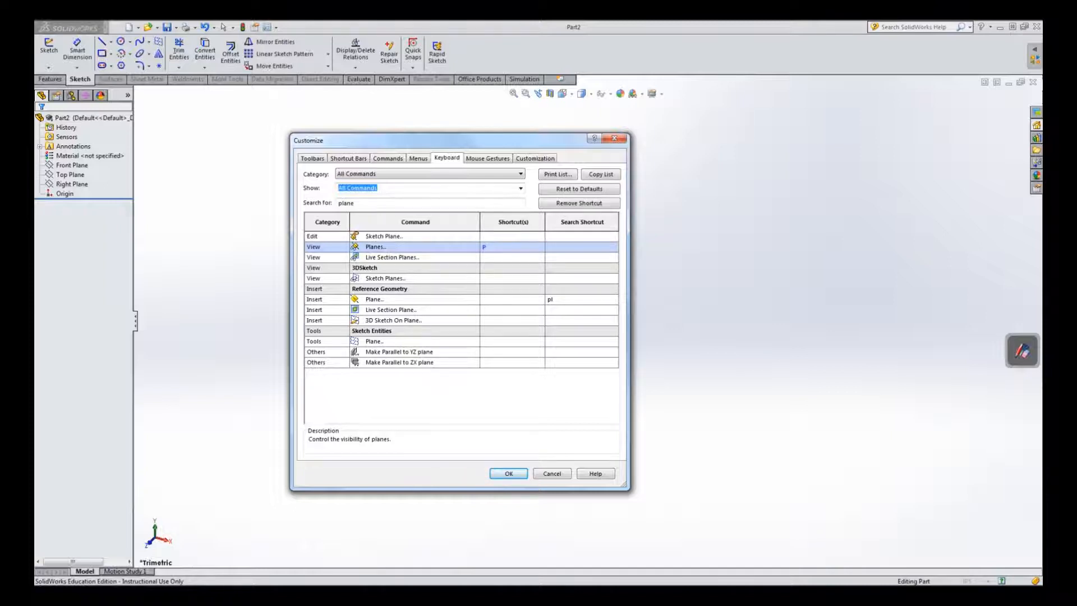
pyautogui.click(511, 246)
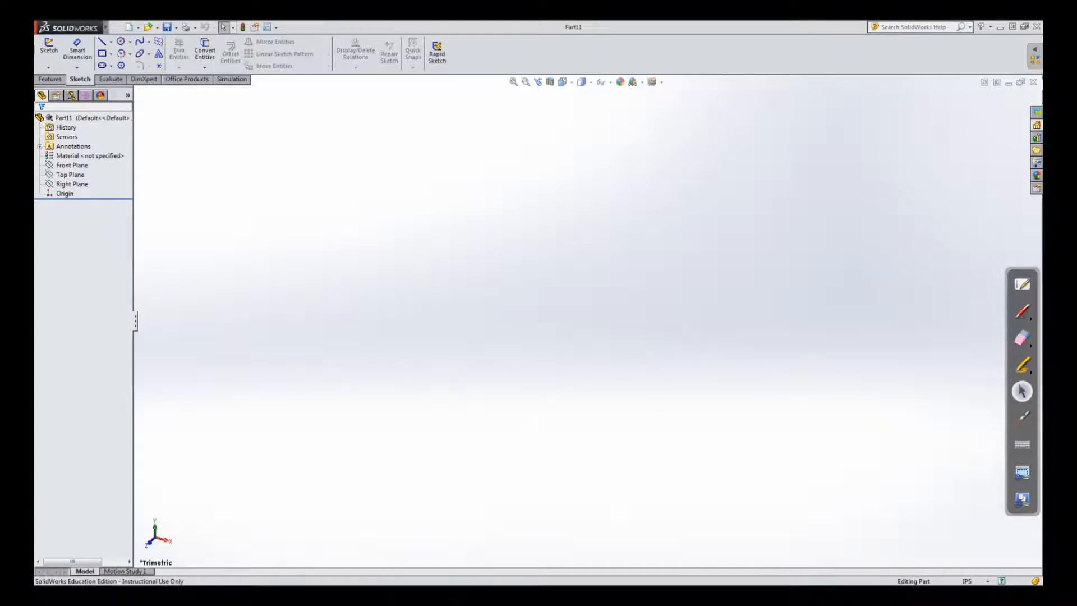
pyautogui.click(72, 165)
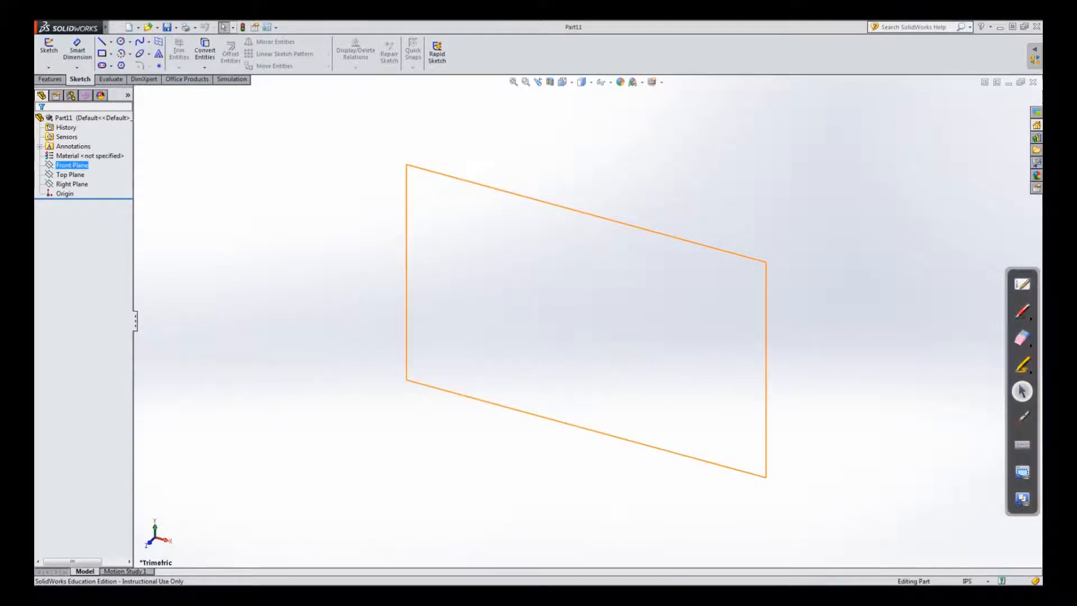
pyautogui.click(69, 174)
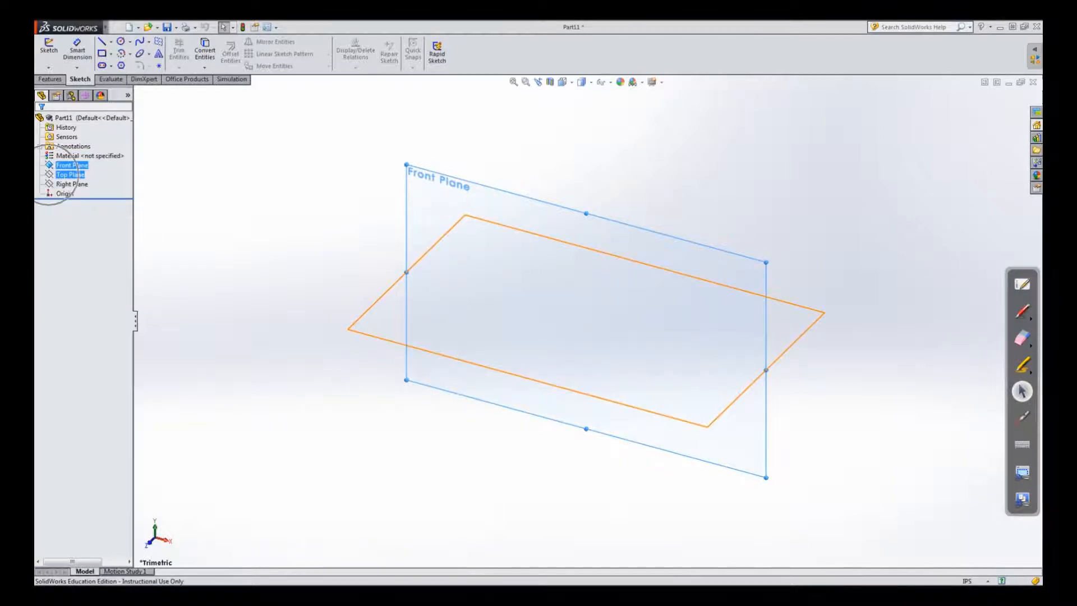
pyautogui.rightClick(68, 174)
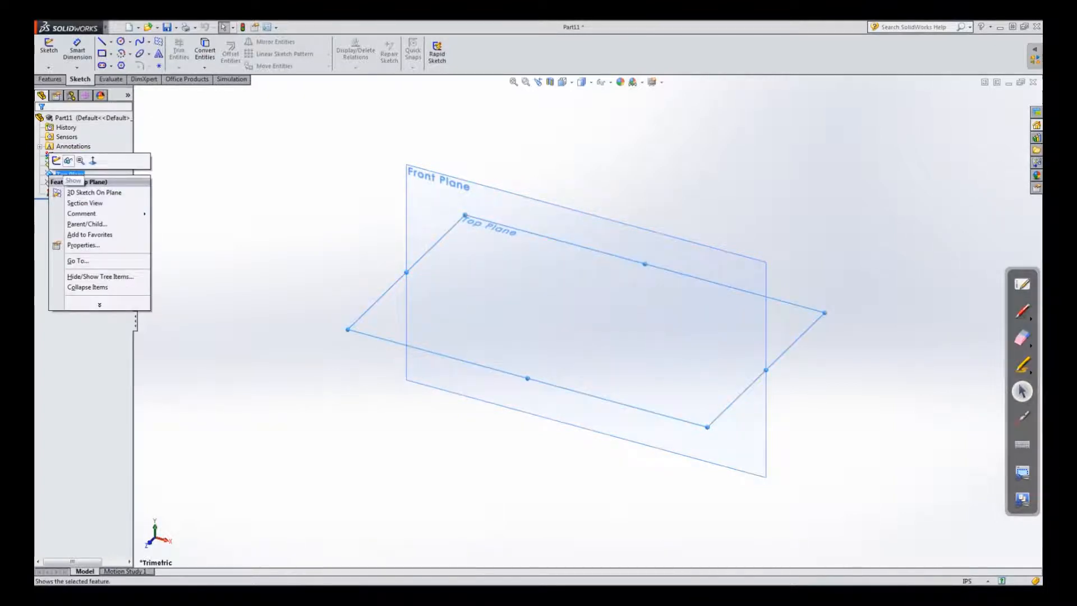
pyautogui.click(72, 181)
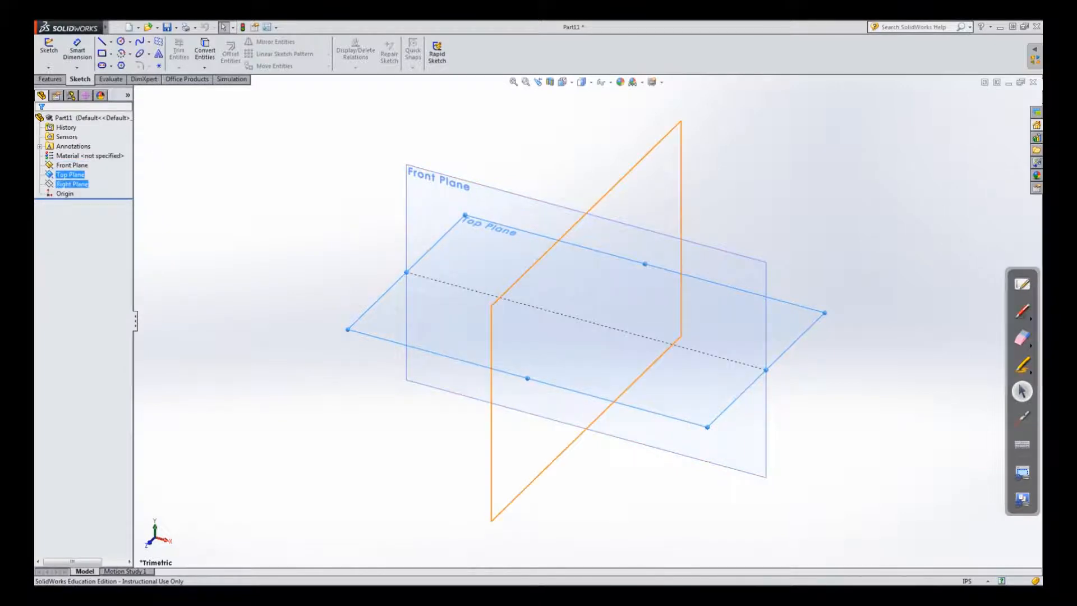
pyautogui.rightClick(72, 184)
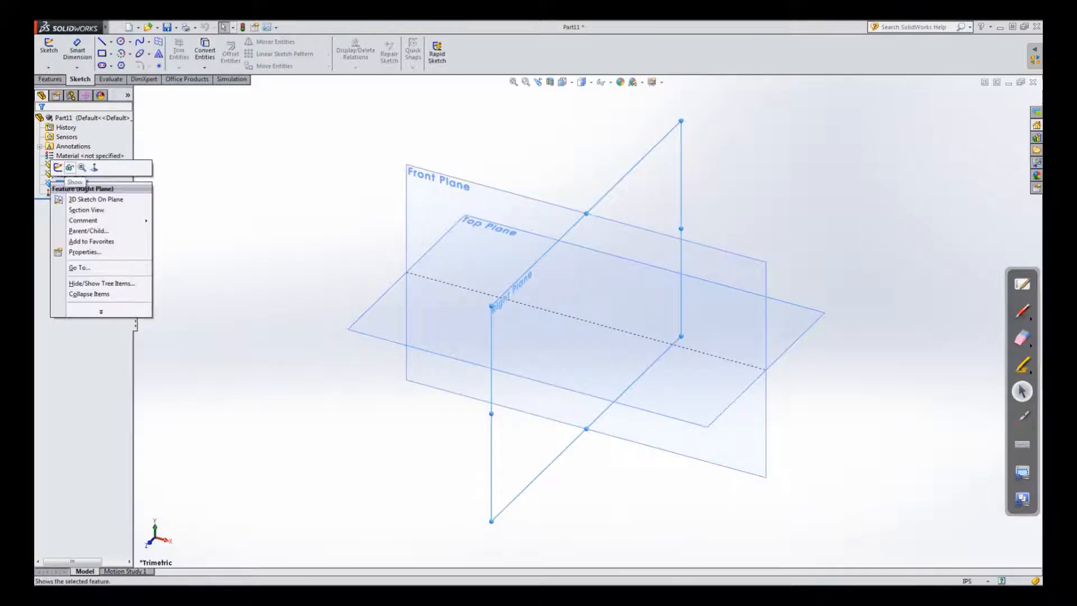
pyautogui.click(74, 181)
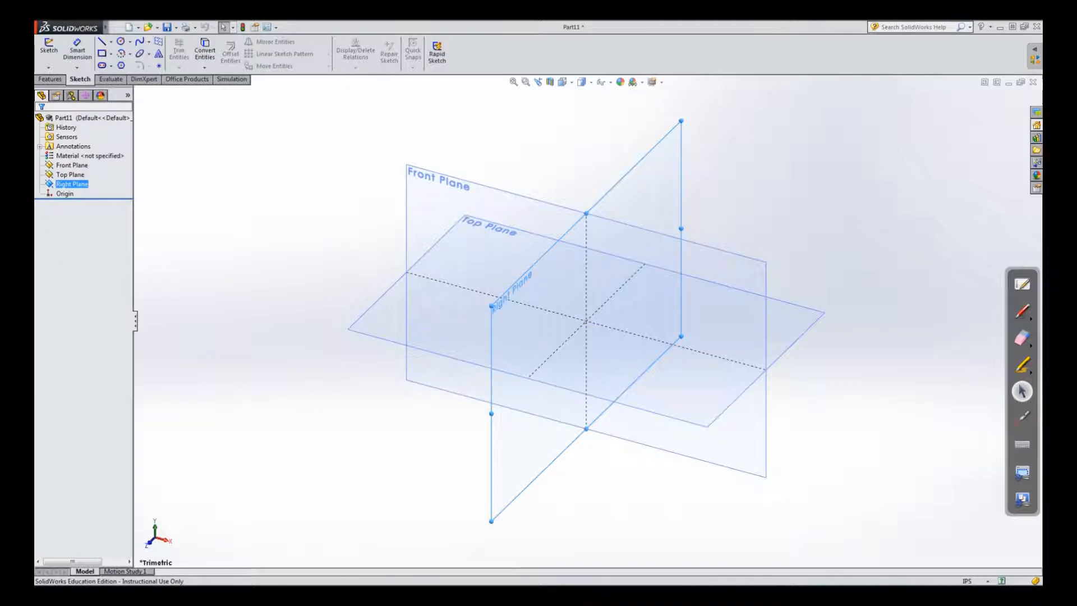
pyautogui.click(437, 185)
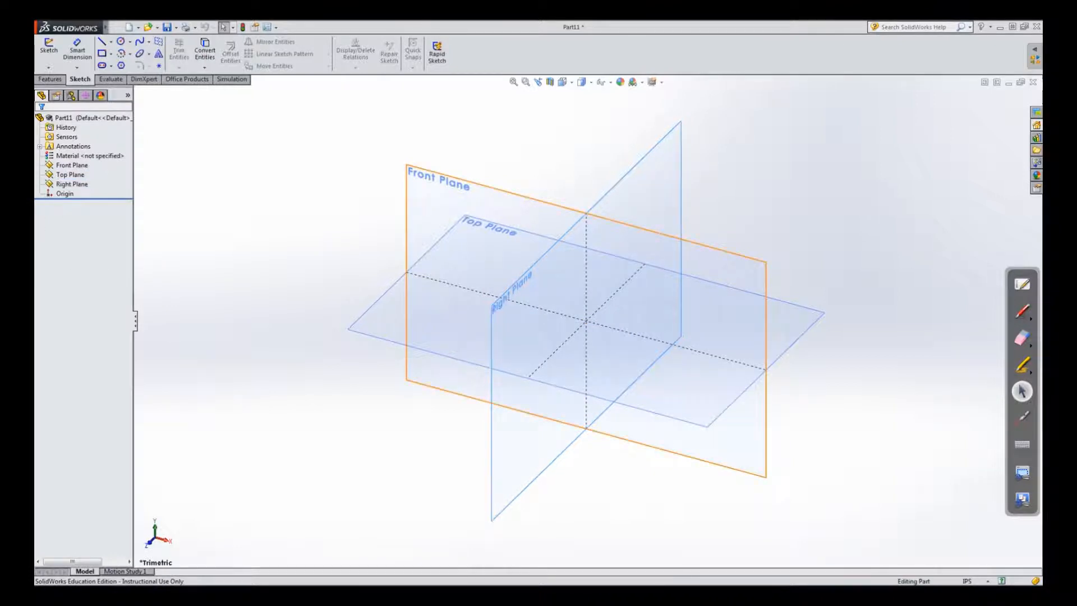
pyautogui.click(71, 184)
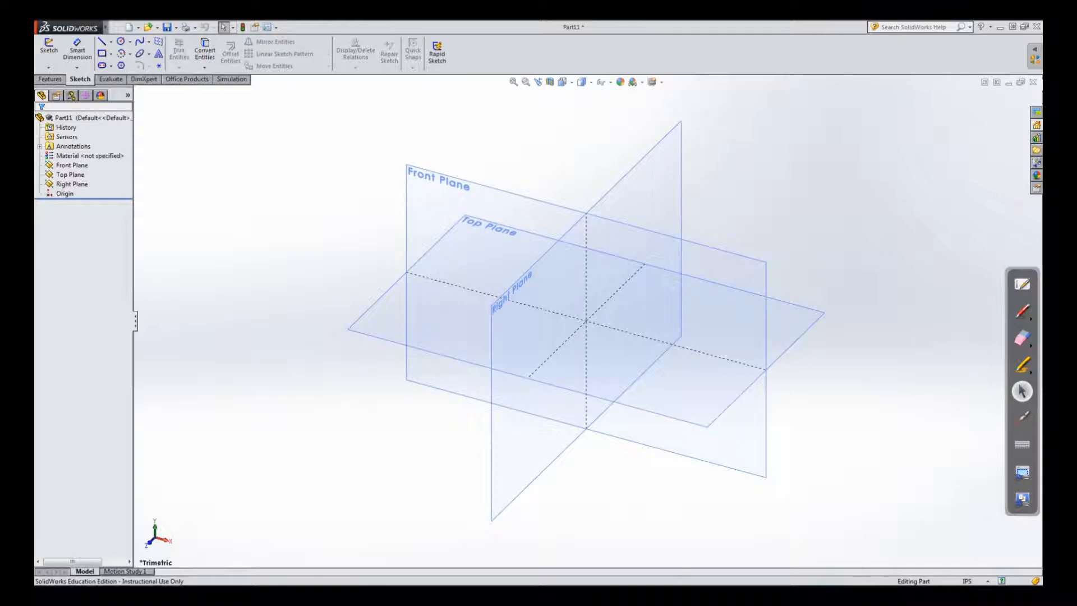
pyautogui.click(70, 165)
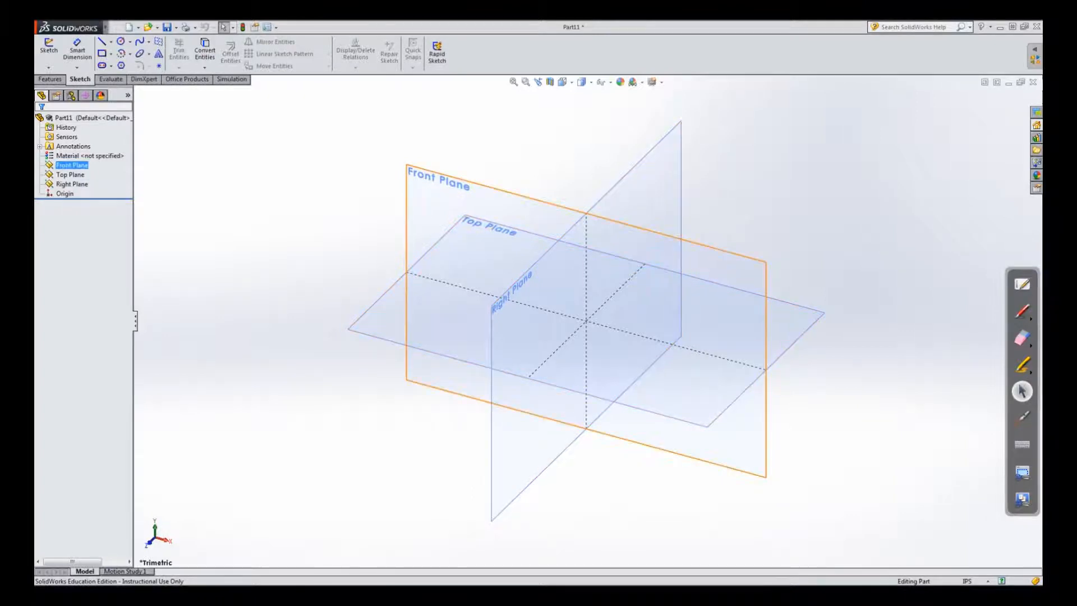
pyautogui.click(71, 184)
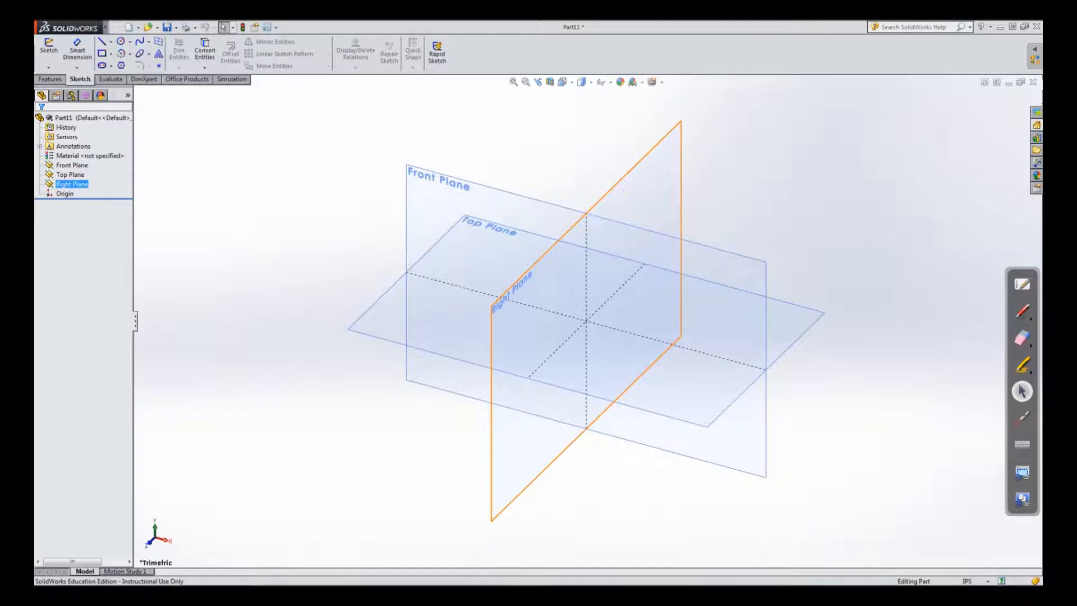
pyautogui.click(69, 174)
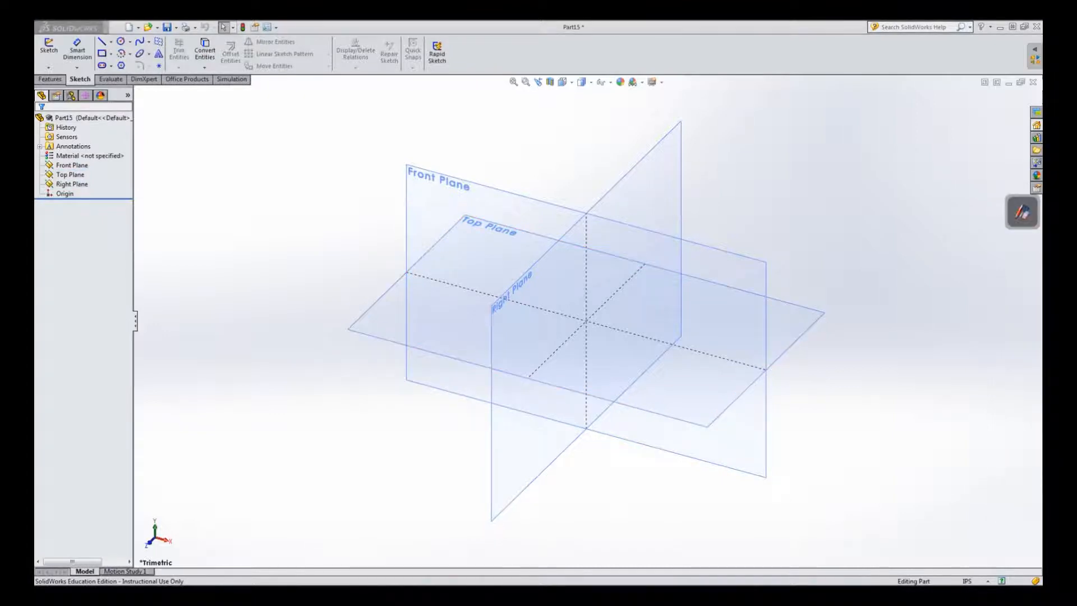
pyautogui.moveTo(47, 47)
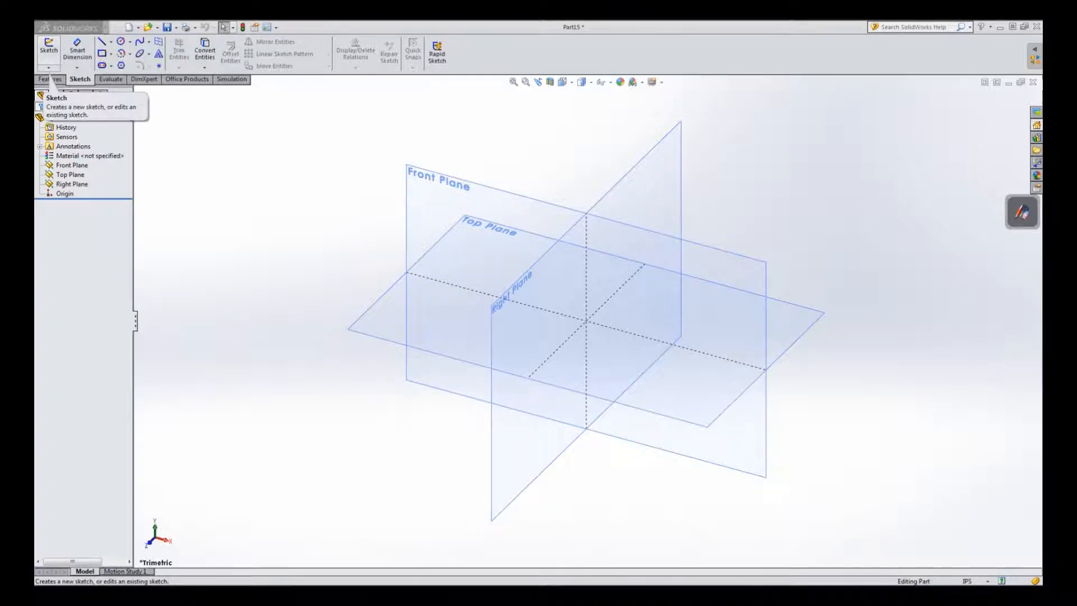
# Begin a new sketch, ready to choose the Front Plane.
pyautogui.click(40, 43)
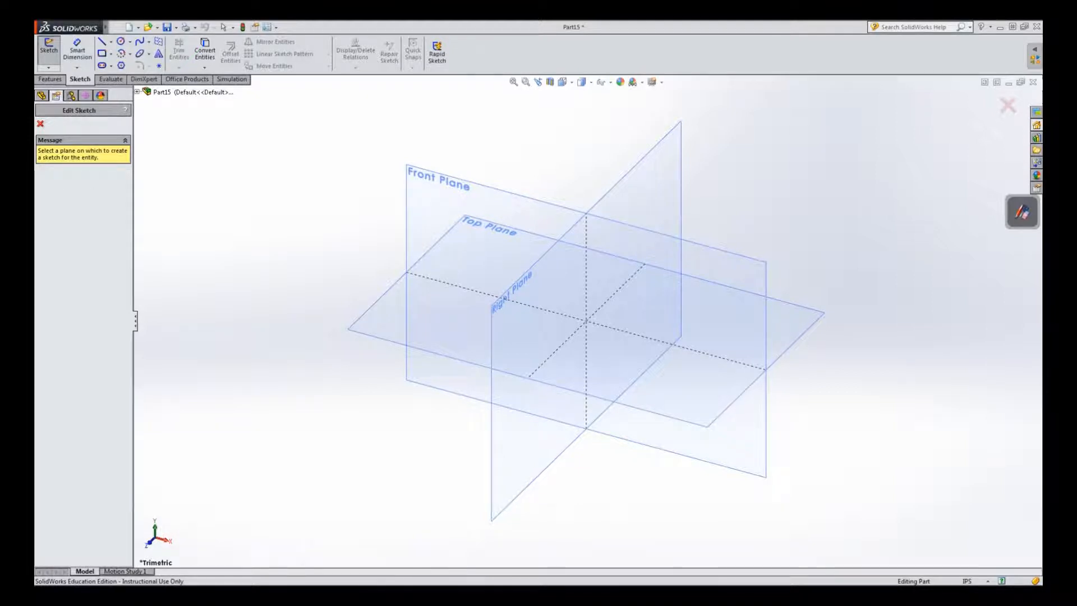
pyautogui.moveTo(467, 264)
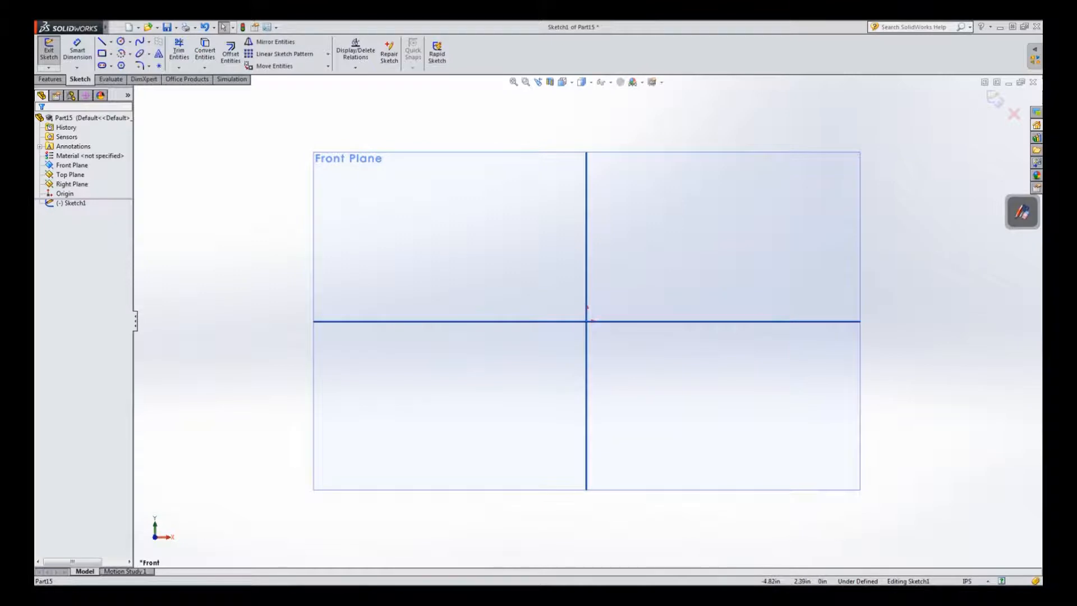
pyautogui.moveTo(105, 54)
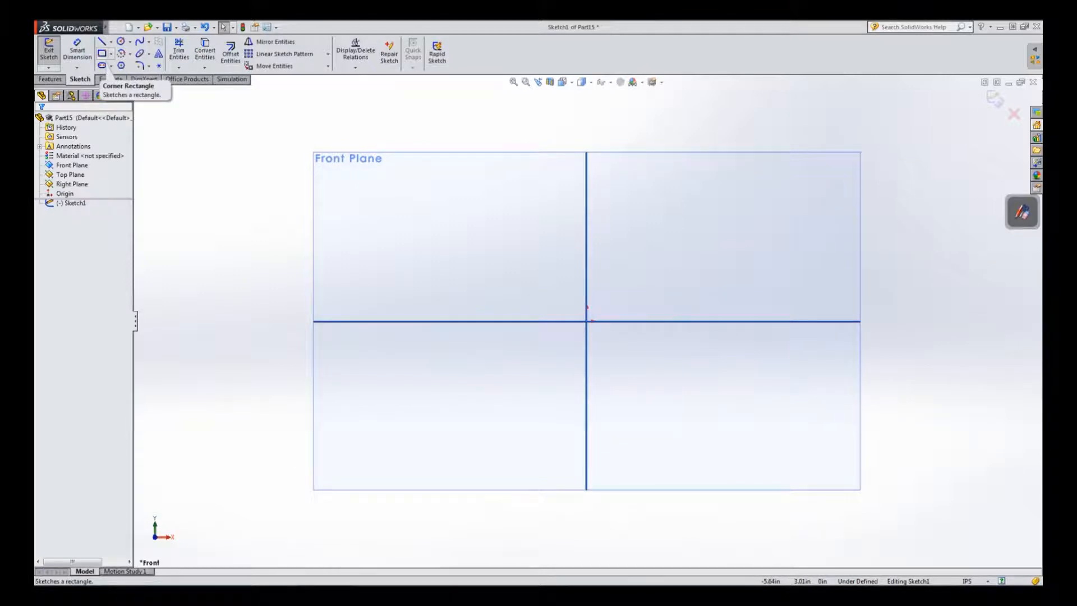
# Draw a corner rectangle above and right of the origin on the Front Plane.
pyautogui.click(101, 41)
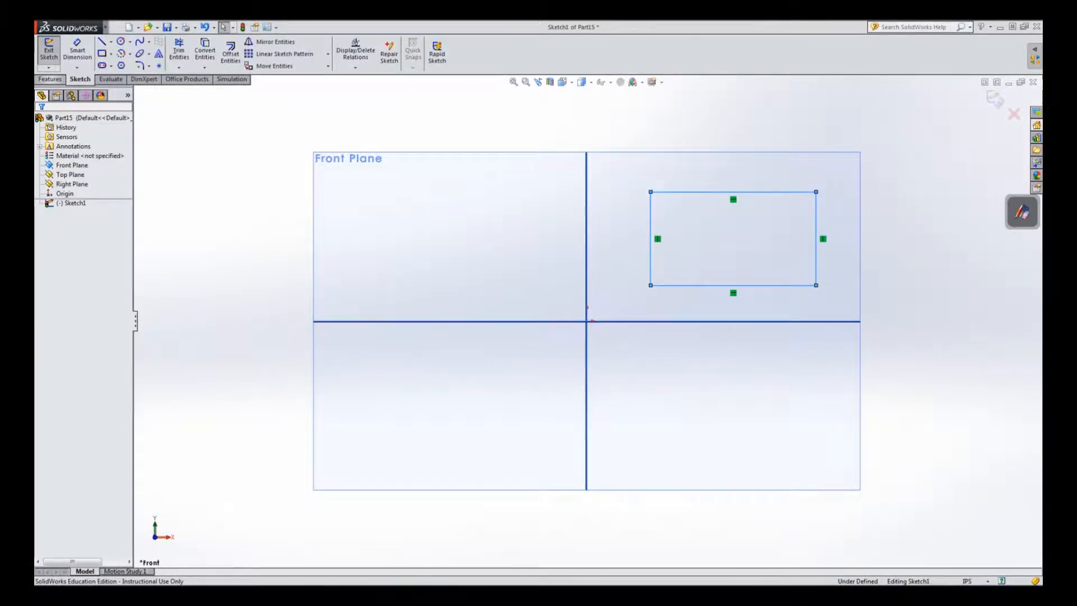
pyautogui.click(49, 79)
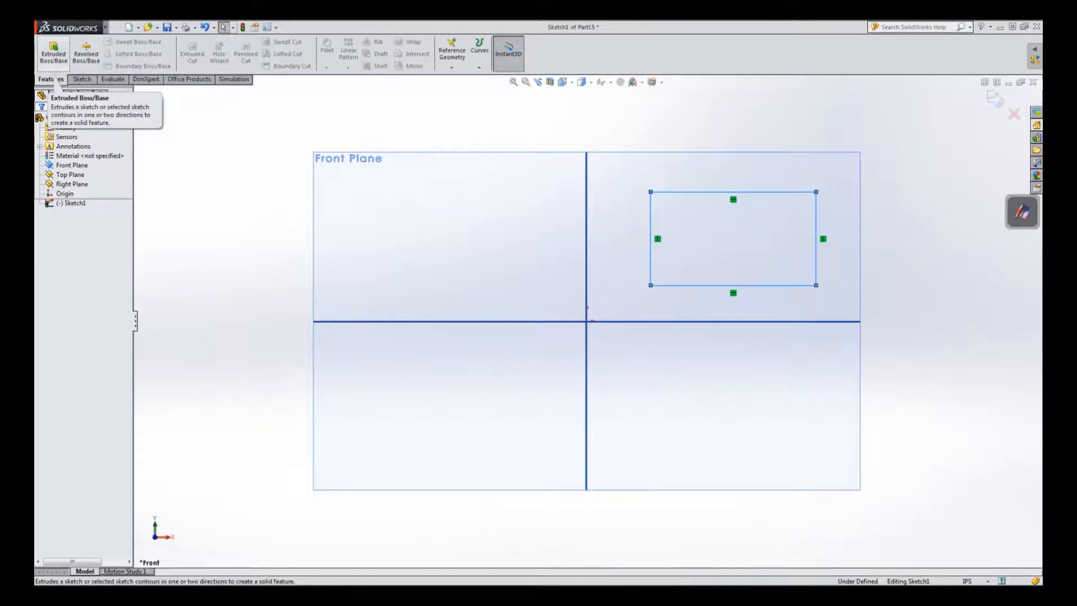
# Extrude the rectangle with a Blind depth into the solid block Boss-Extrude1.
pyautogui.click(52, 50)
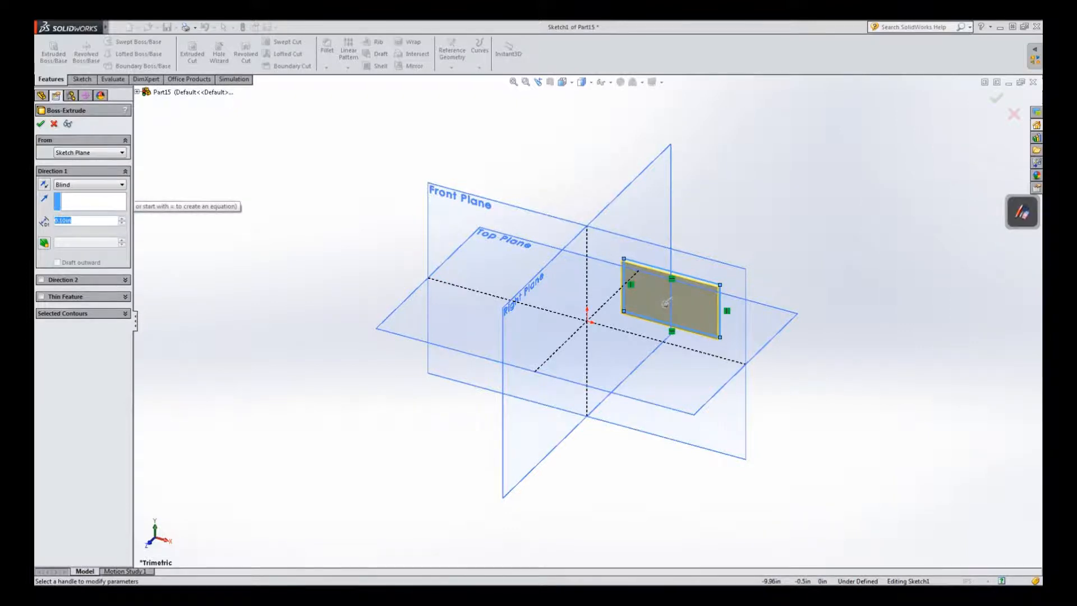
pyautogui.moveTo(44, 200)
pyautogui.write('1')
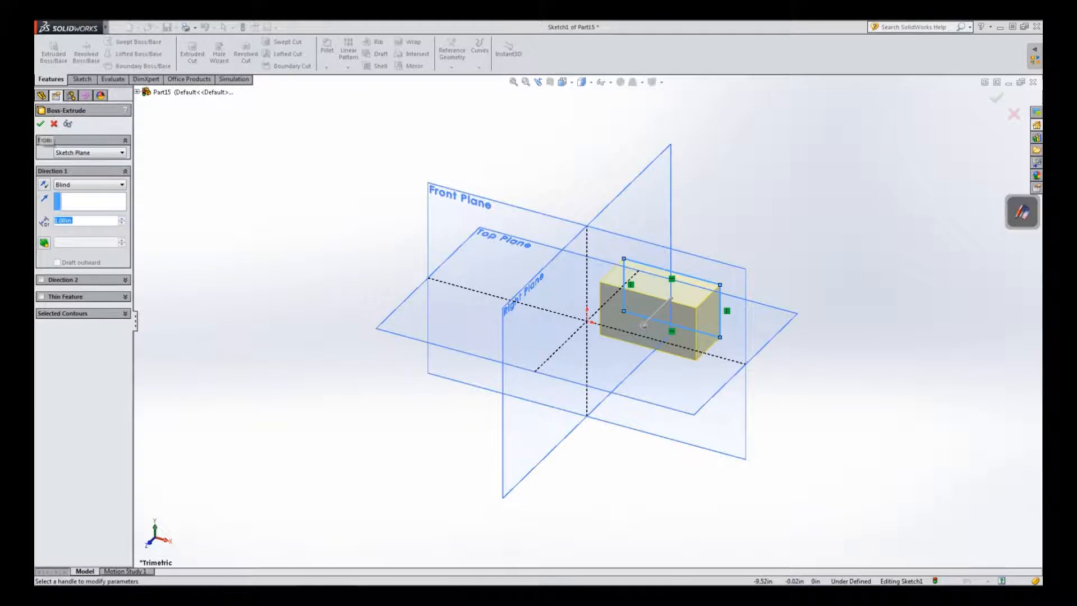
pyautogui.click(41, 124)
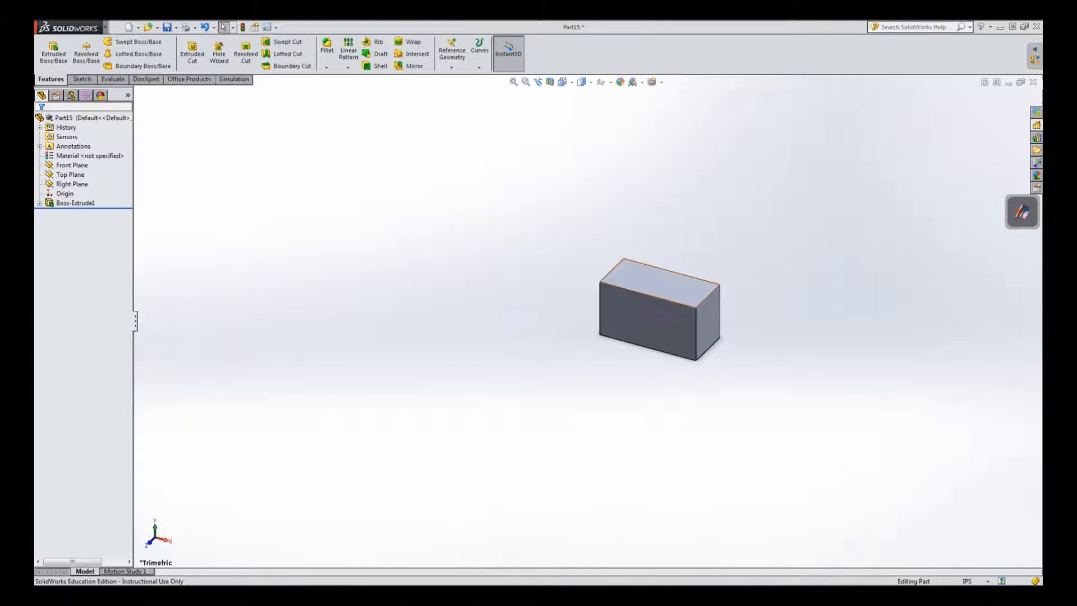
pyautogui.moveTo(655, 286)
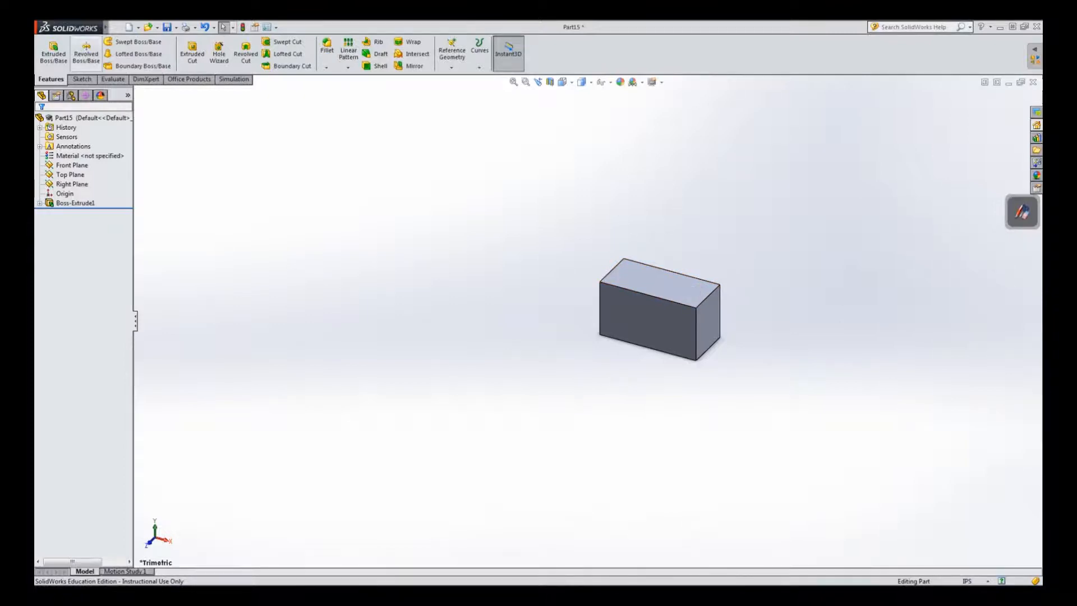
pyautogui.click(81, 79)
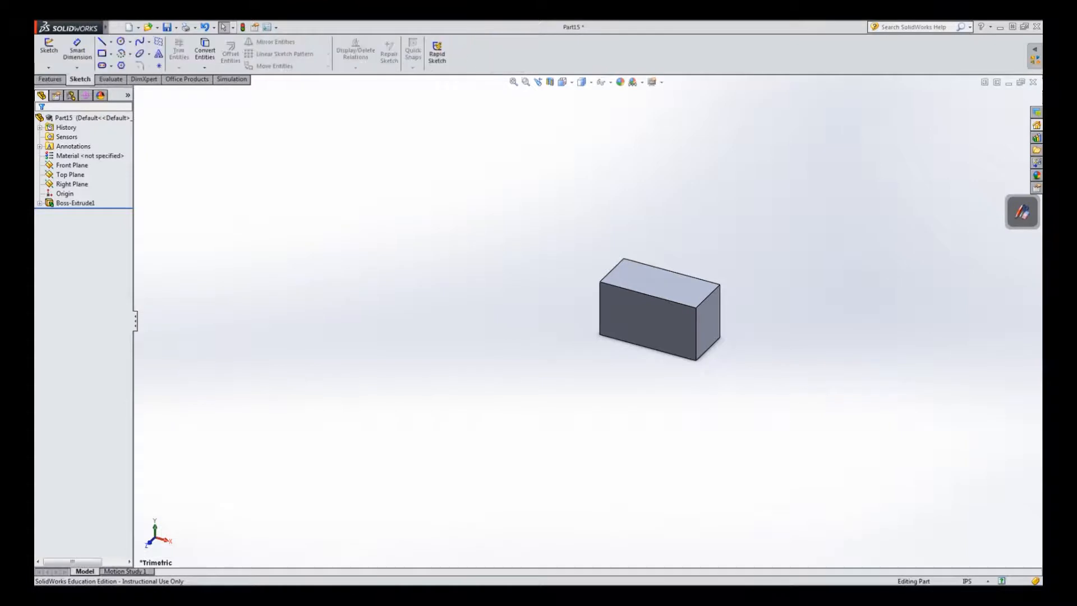
pyautogui.moveTo(118, 42)
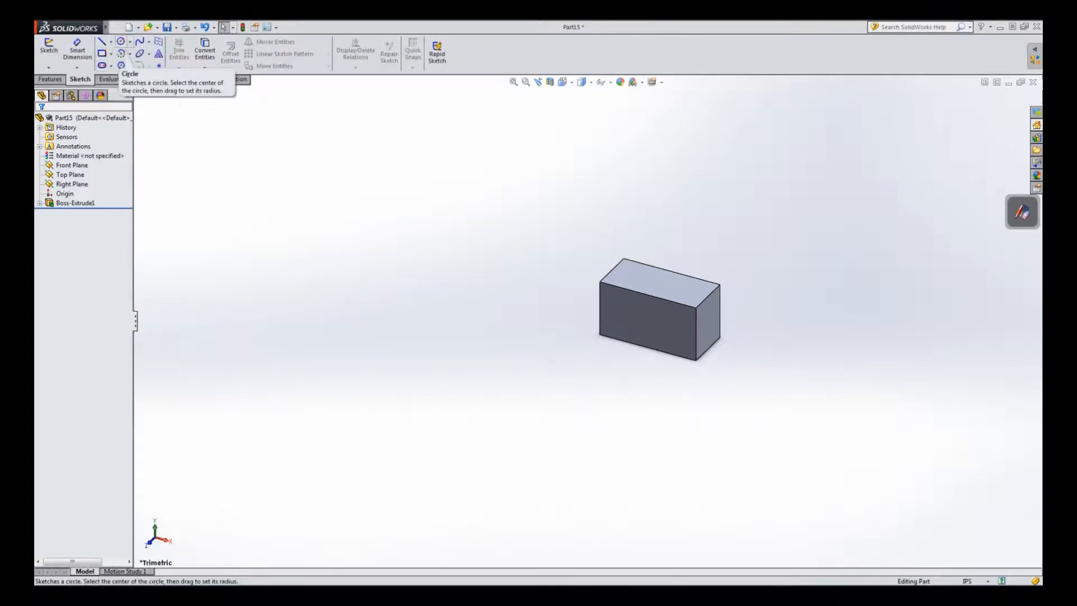
pyautogui.click(46, 47)
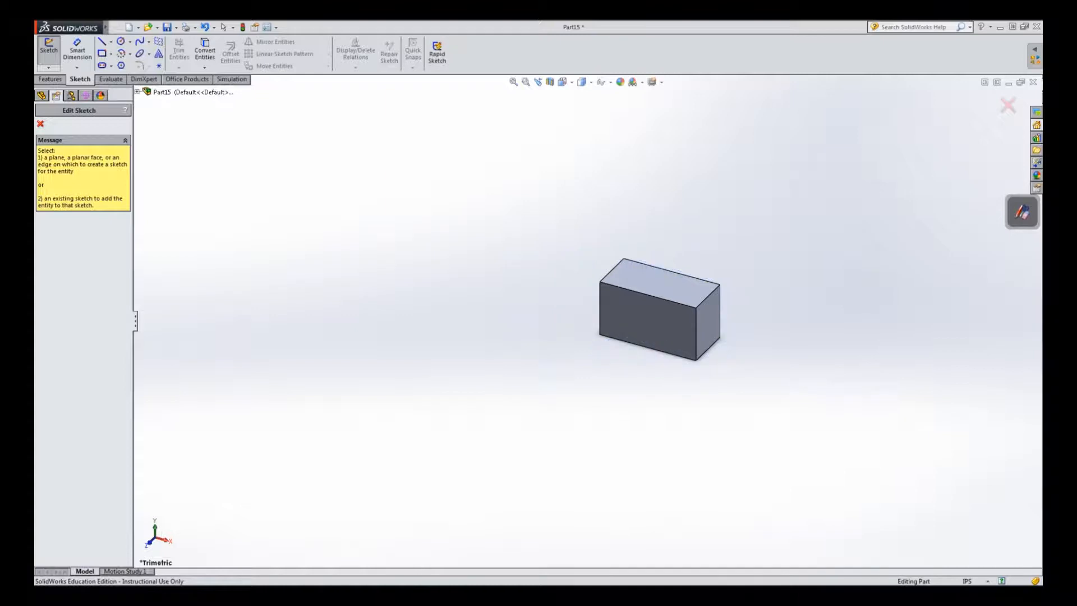
pyautogui.moveTo(655, 290)
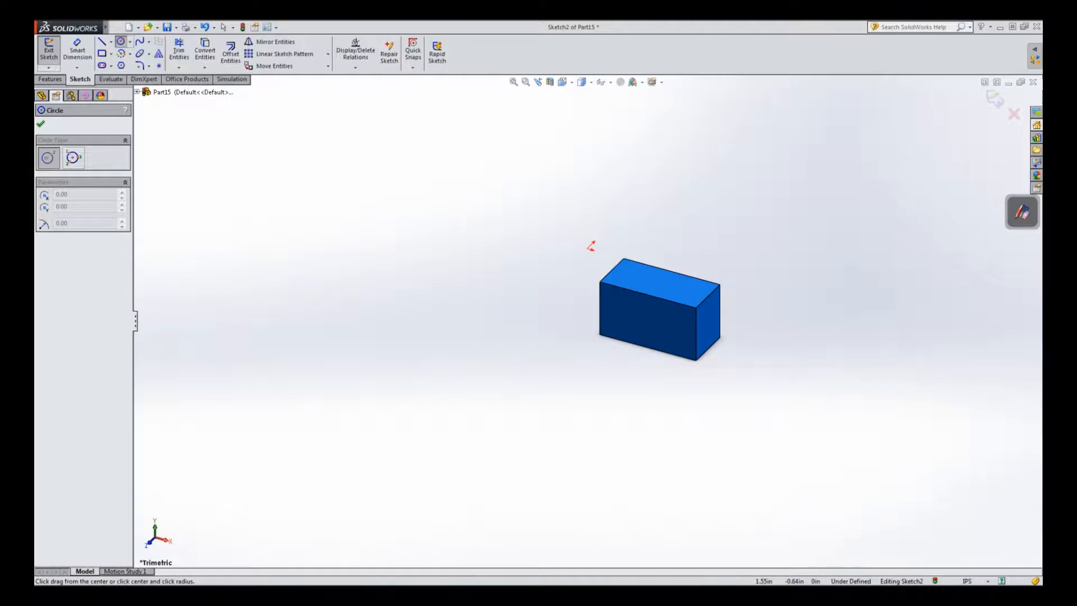
pyautogui.moveTo(640, 282); pyautogui.dragTo(653, 284)
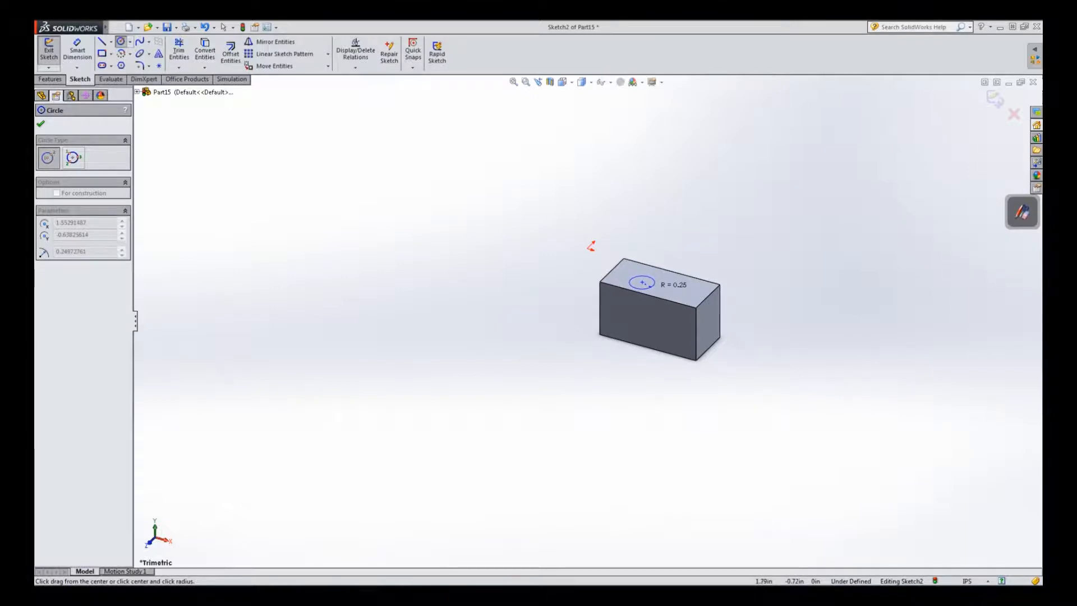
pyautogui.click(641, 283)
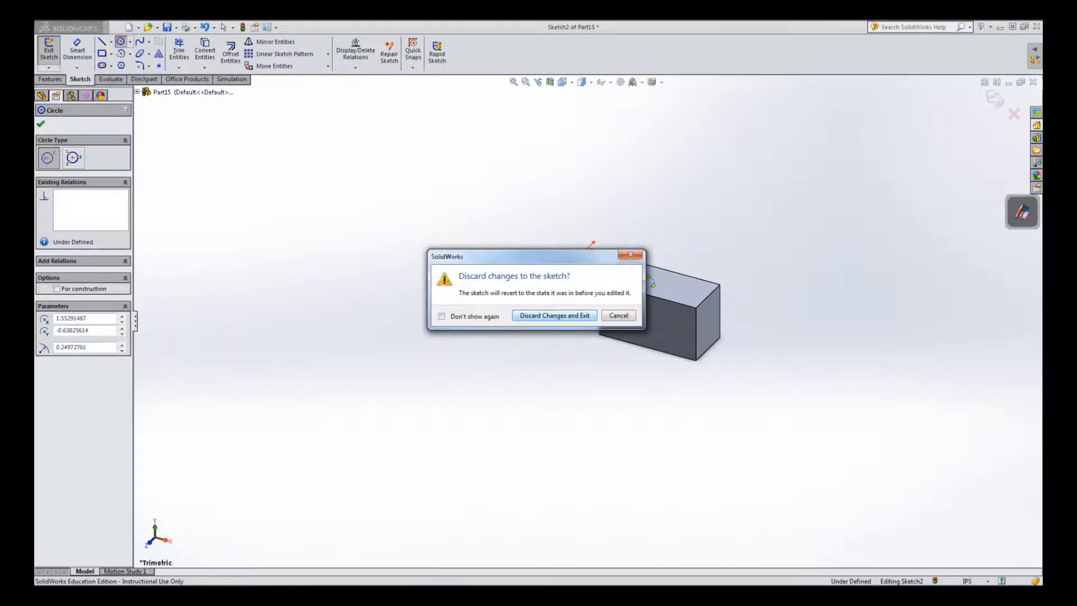
pyautogui.click(555, 315)
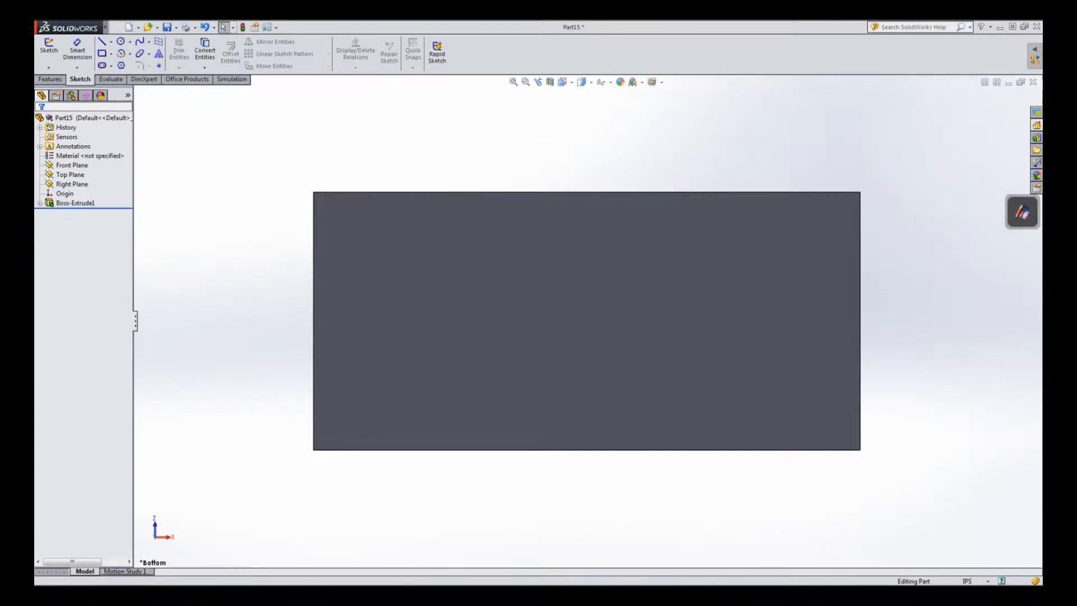
# Bring up the Options dropdown of program settings while viewing the block's bottom.
pyautogui.click(276, 27)
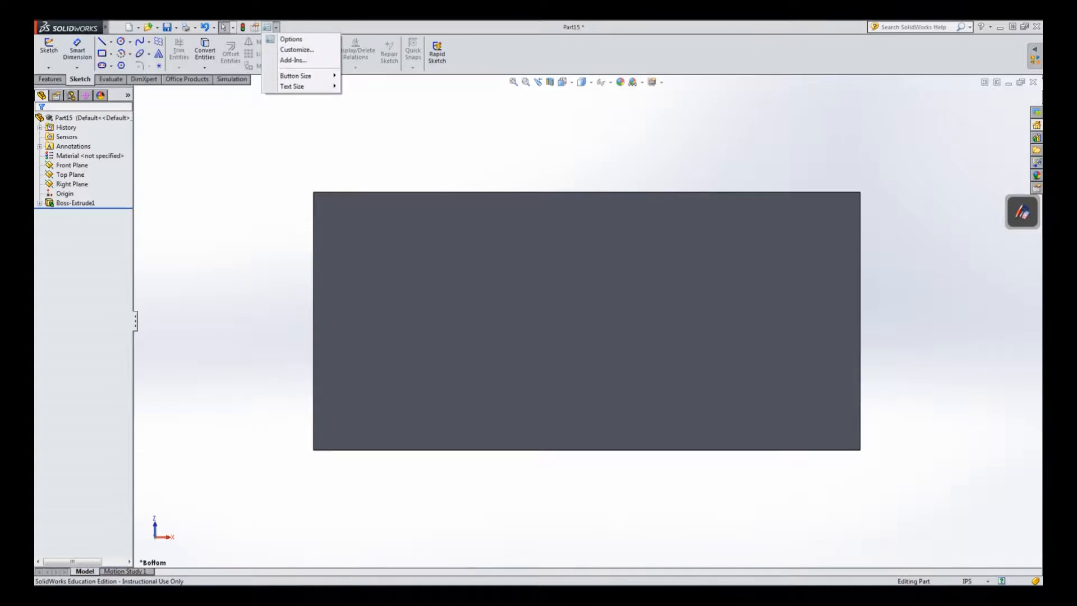
# In Customize > Mouse Gestures, switch to 8 gesture directions and apply.
pyautogui.click(296, 49)
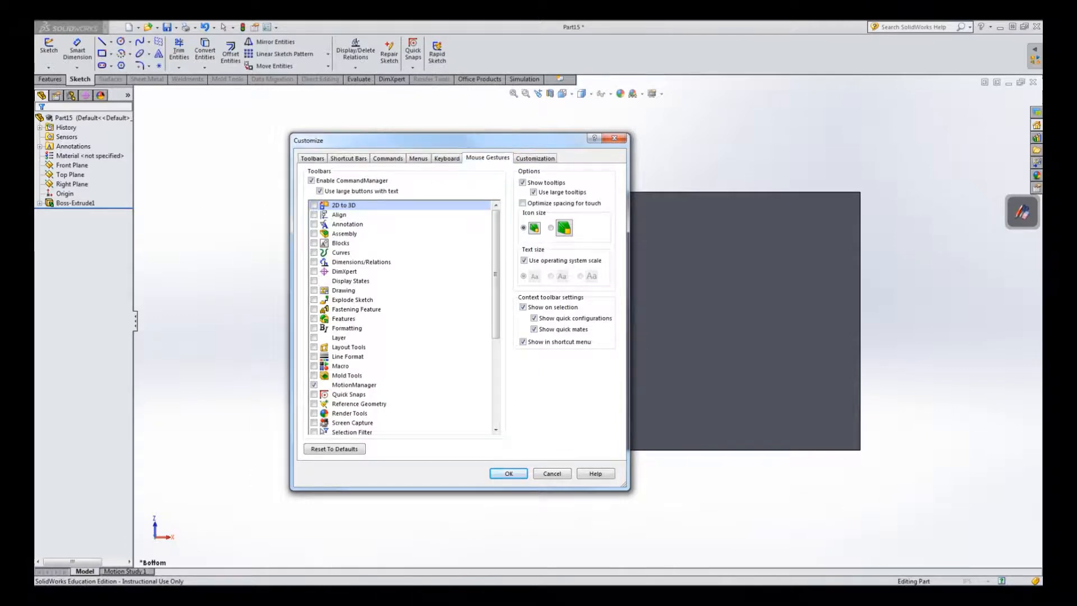
pyautogui.click(487, 157)
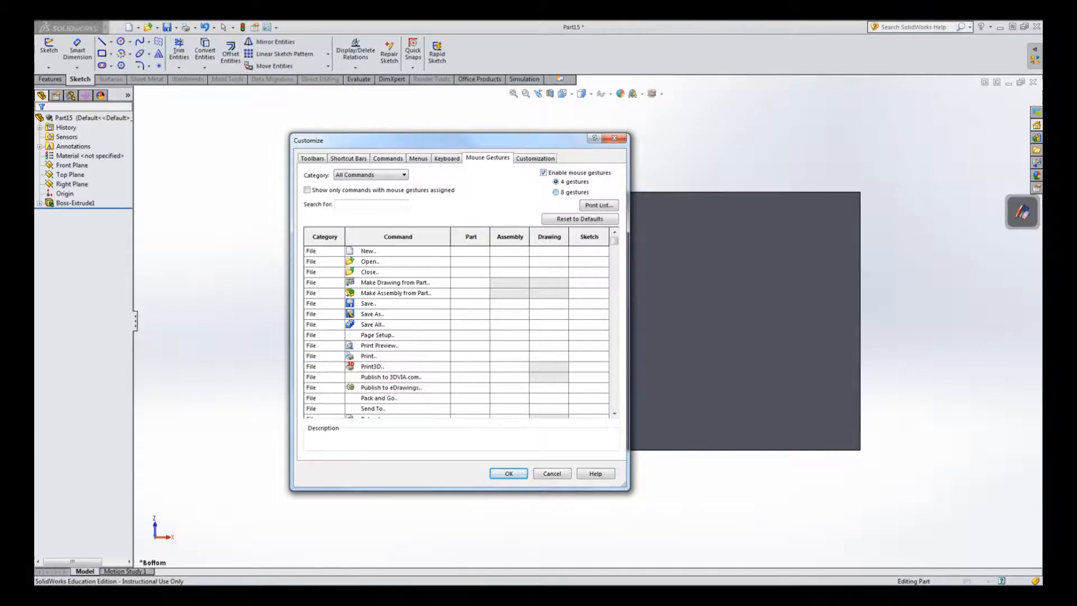
pyautogui.click(555, 192)
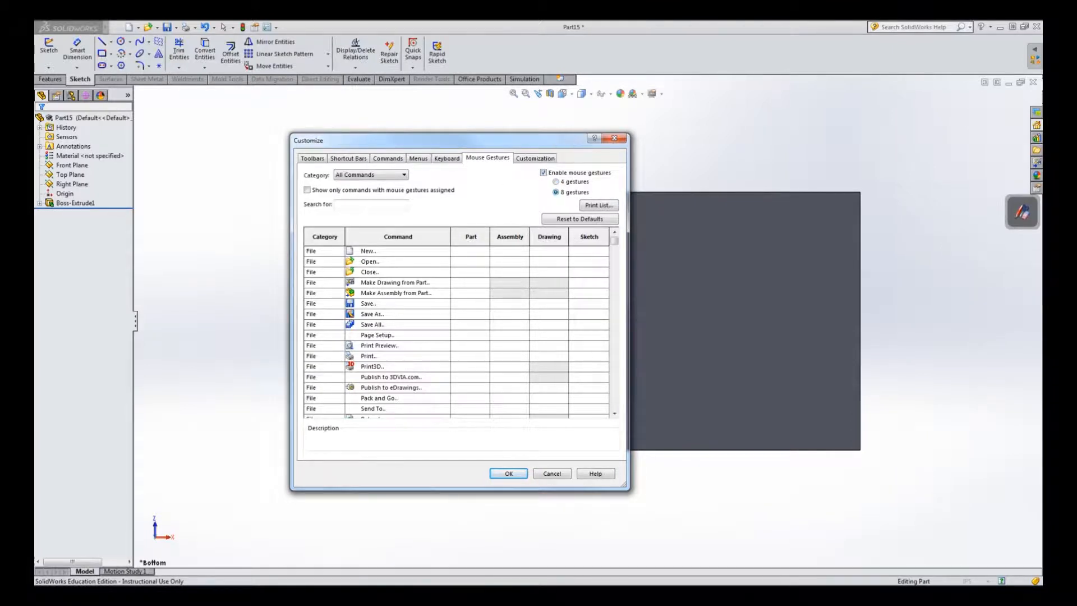
pyautogui.click(508, 474)
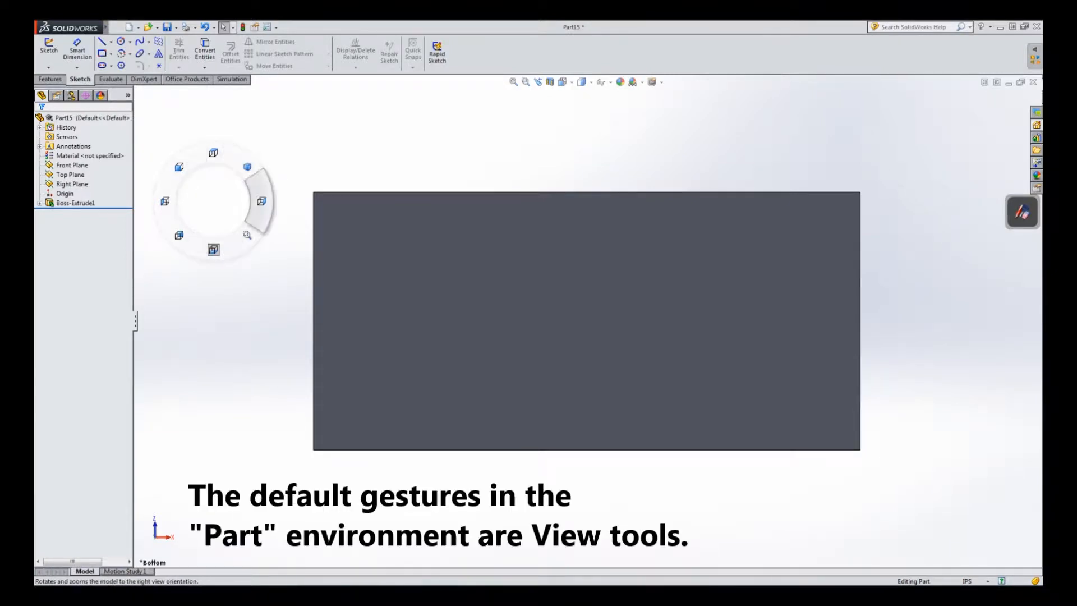
pyautogui.moveTo(213, 153)
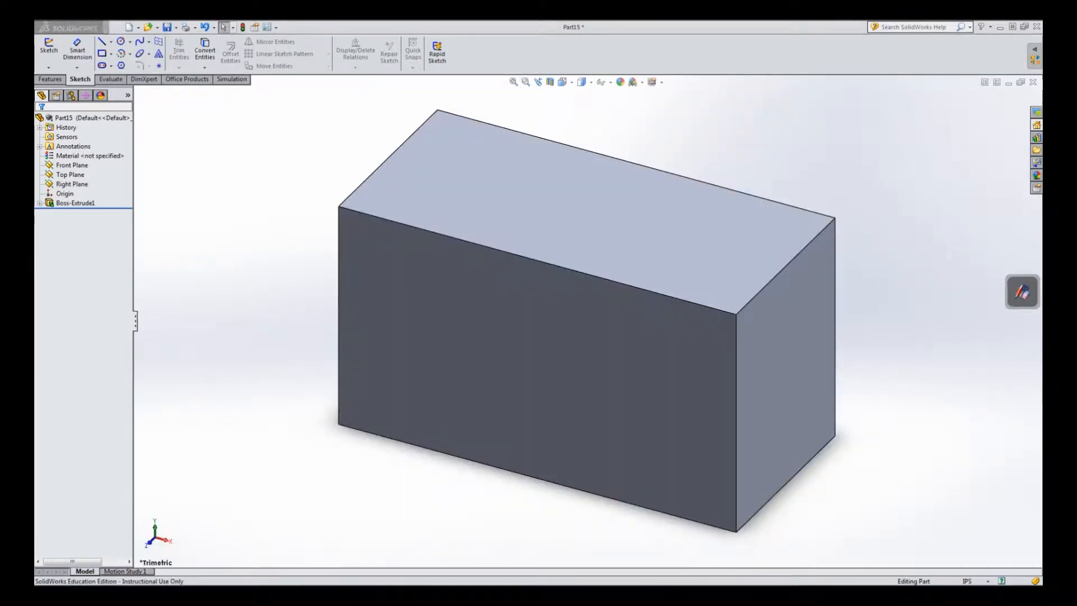
# Start a sketch on the block's top face after gesturing to the Trimetric view.
pyautogui.click(41, 48)
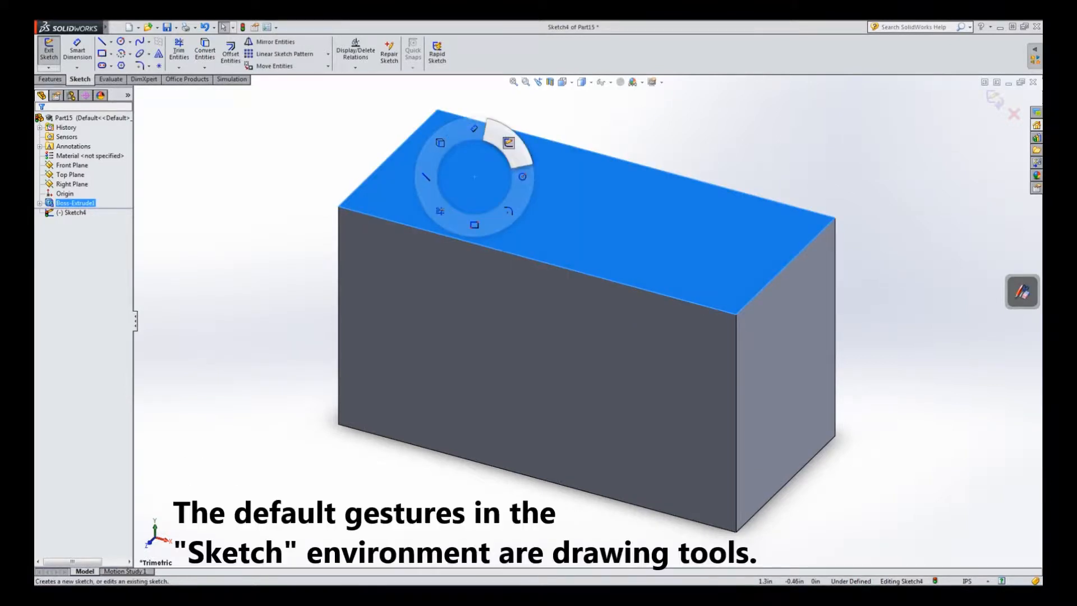
pyautogui.moveTo(507, 210)
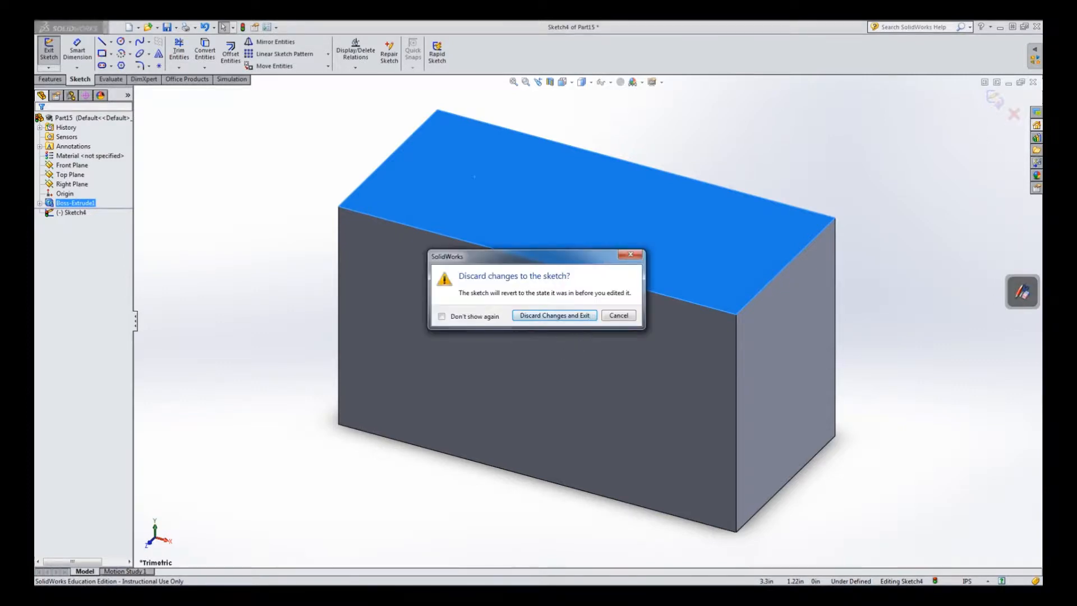
pyautogui.click(554, 315)
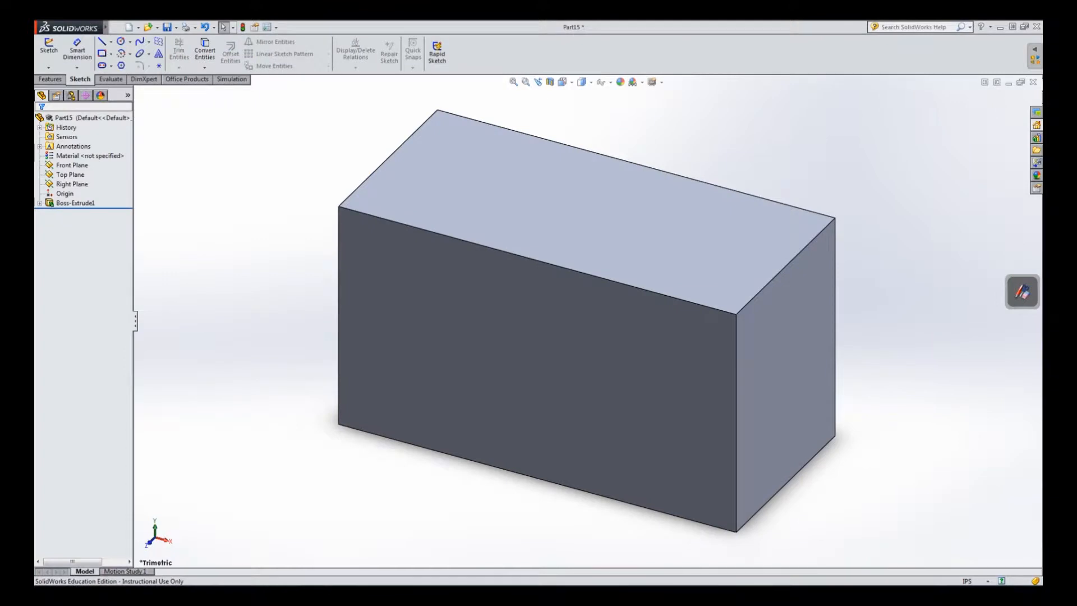
# In Customize > Mouse Gestures, sort by sketch gestures and search for 'normal'.
pyautogui.click(276, 27)
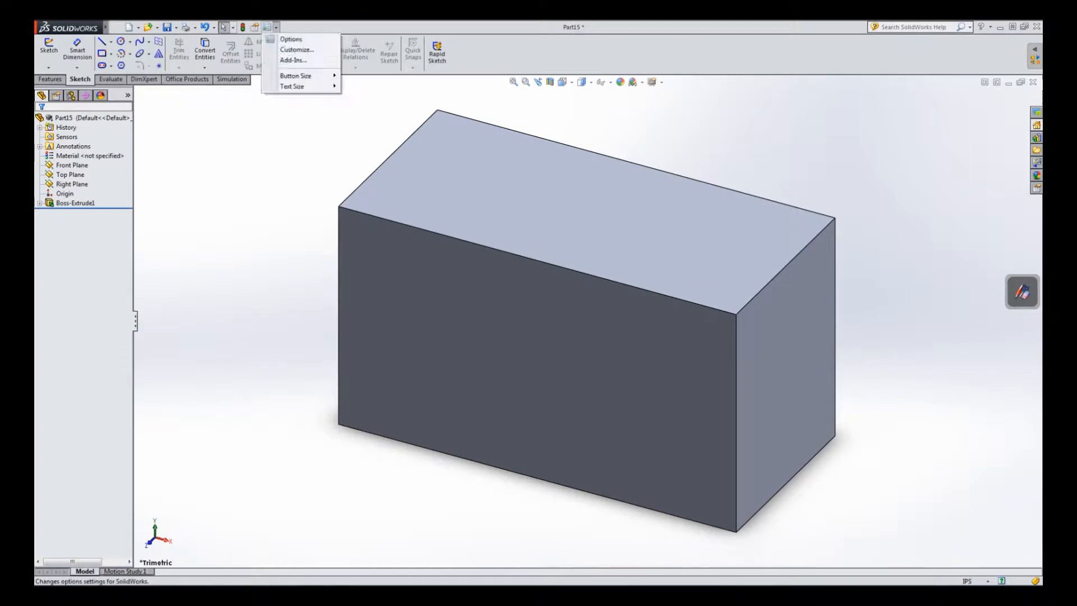
pyautogui.click(298, 49)
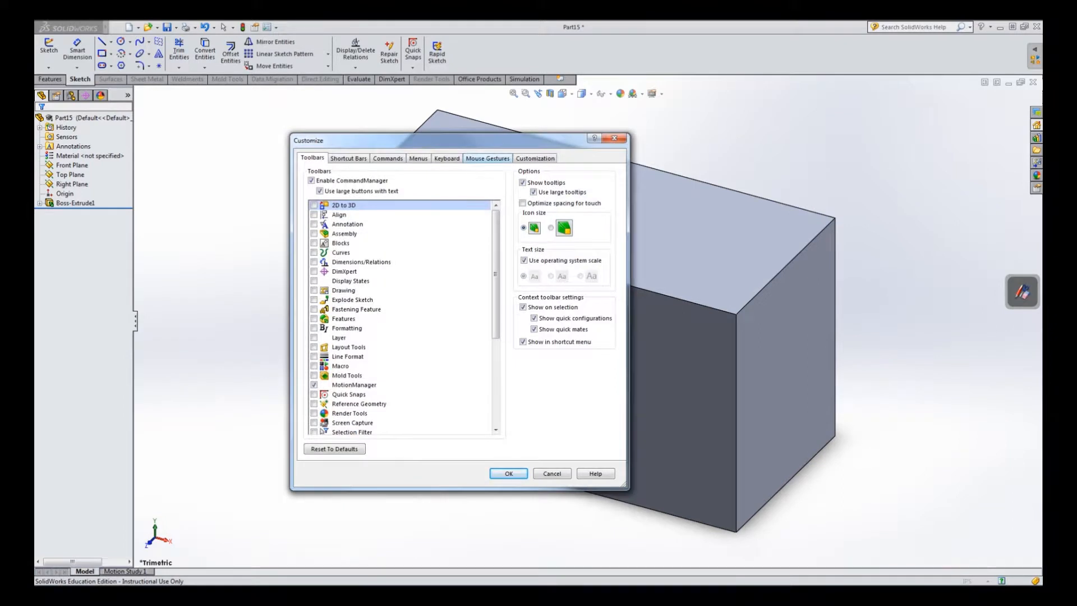
pyautogui.click(486, 157)
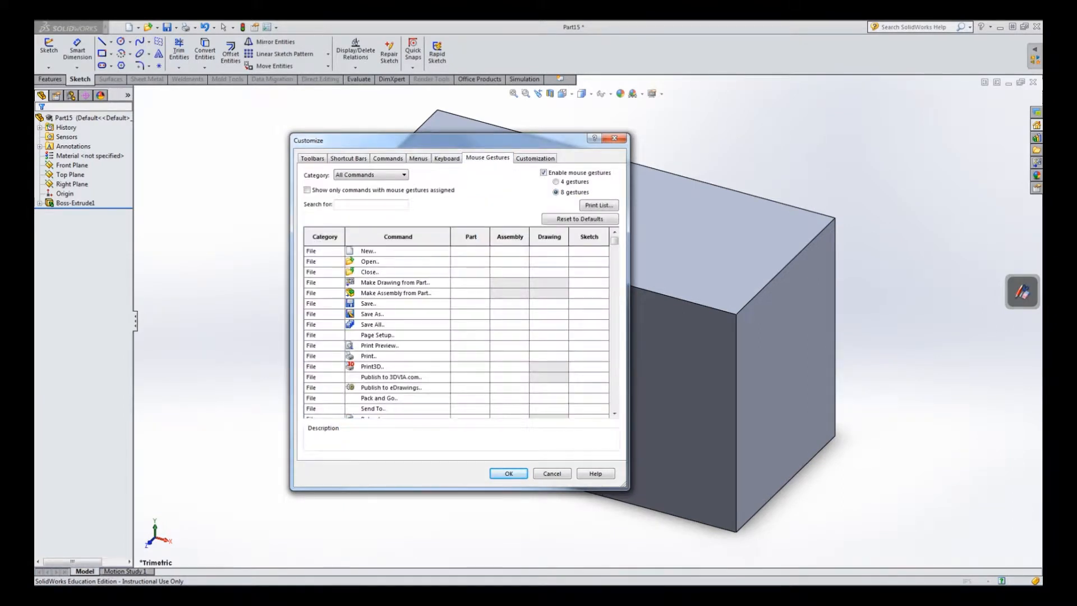
pyautogui.moveTo(550, 237)
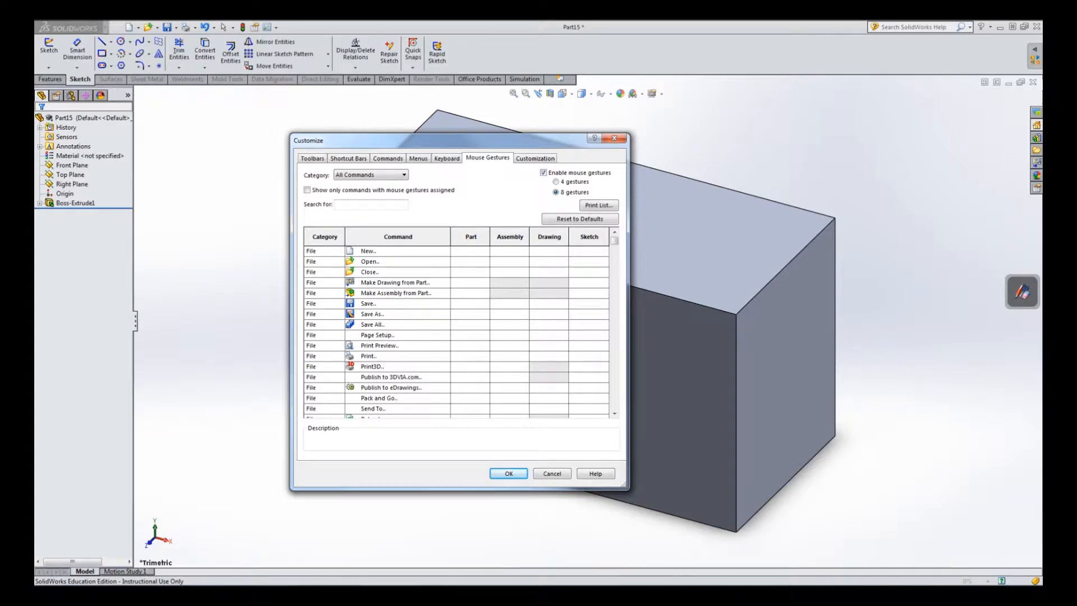
pyautogui.click(368, 251)
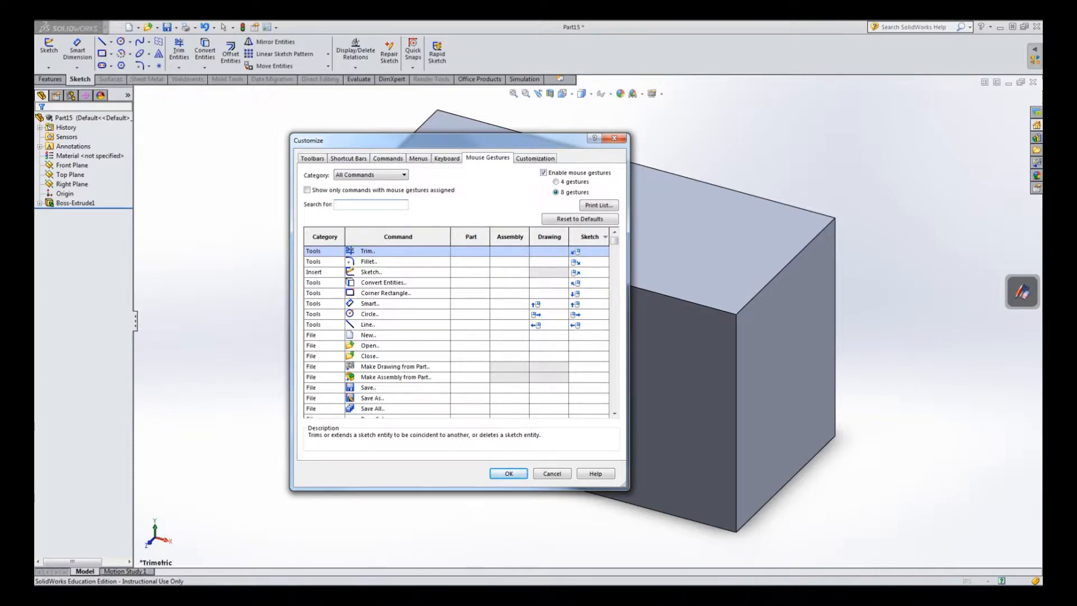
pyautogui.write('normal')
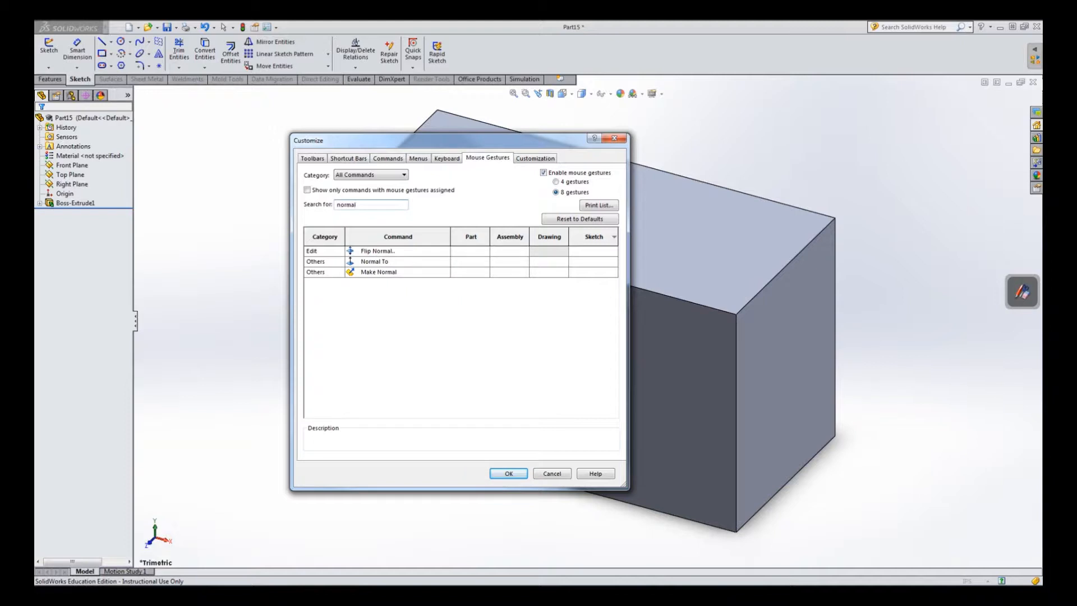
# Give Normal To a gesture direction in the Sketch and Drawing columns and save.
pyautogui.click(375, 261)
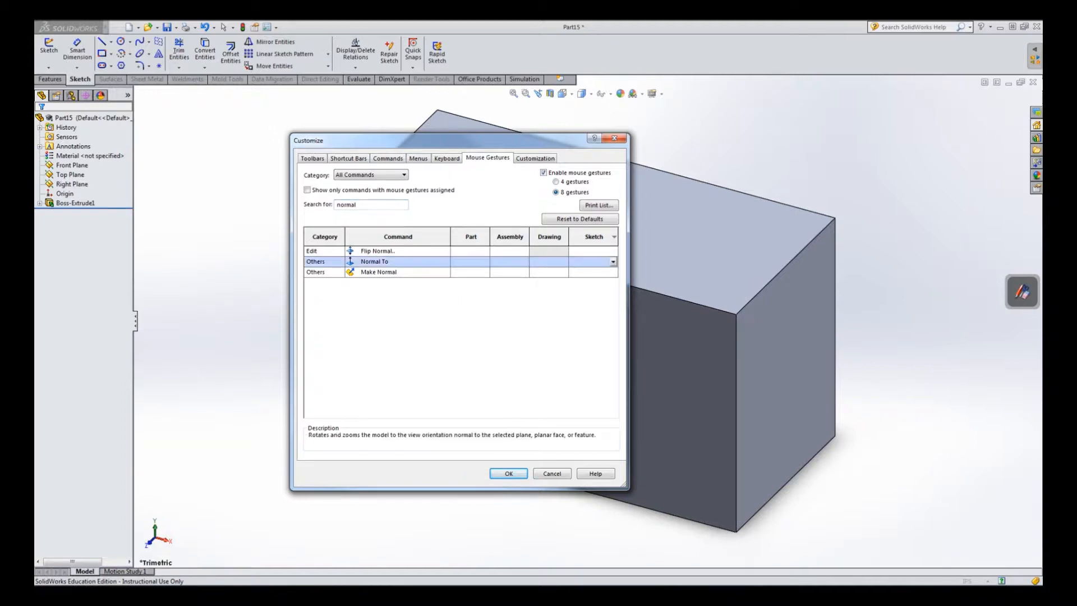
pyautogui.click(612, 261)
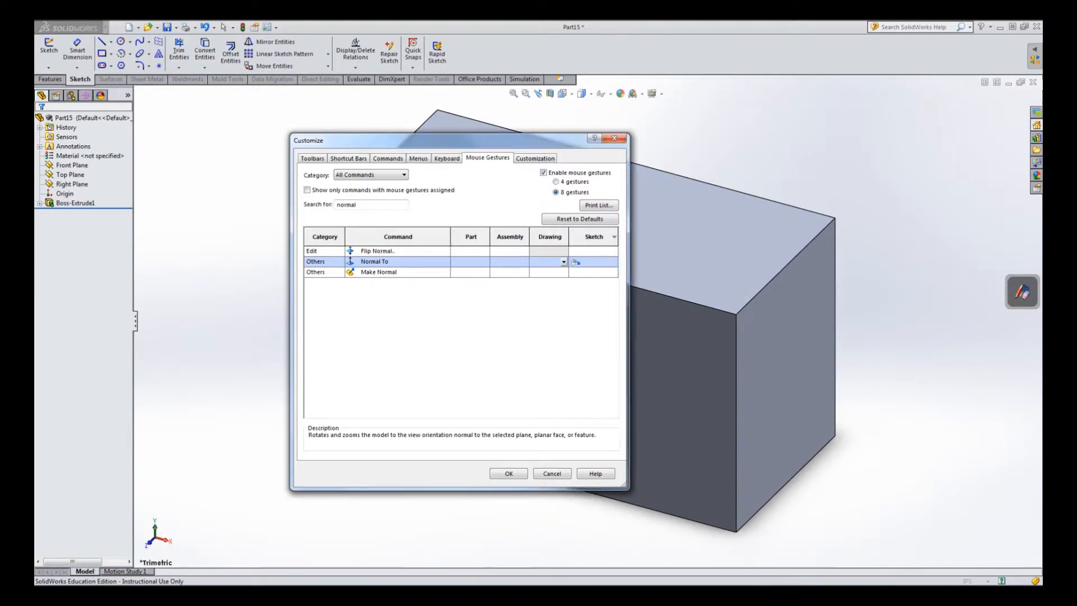
pyautogui.click(563, 262)
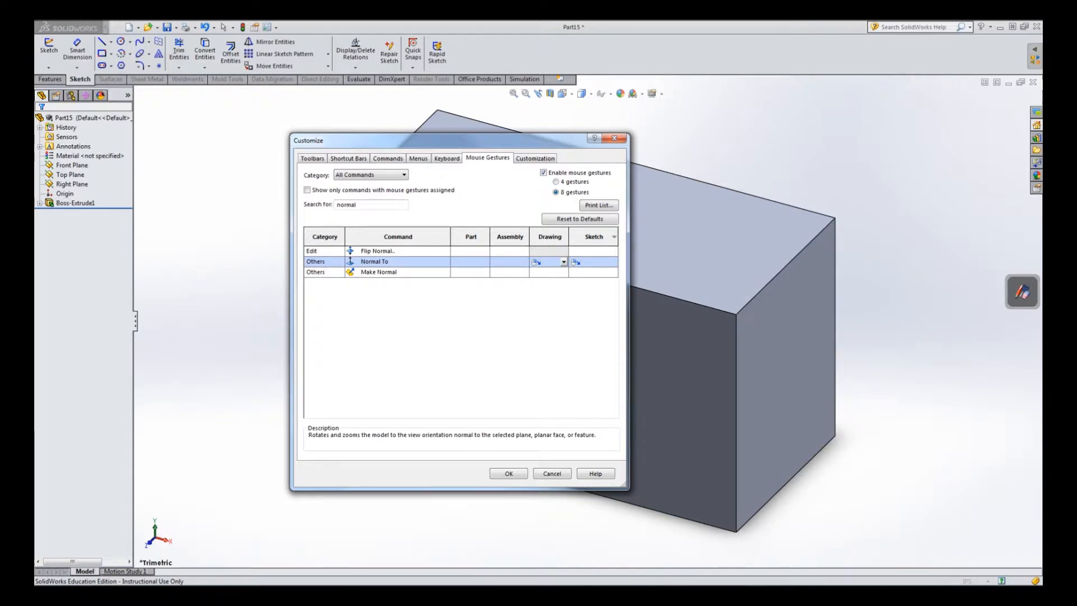
pyautogui.click(508, 473)
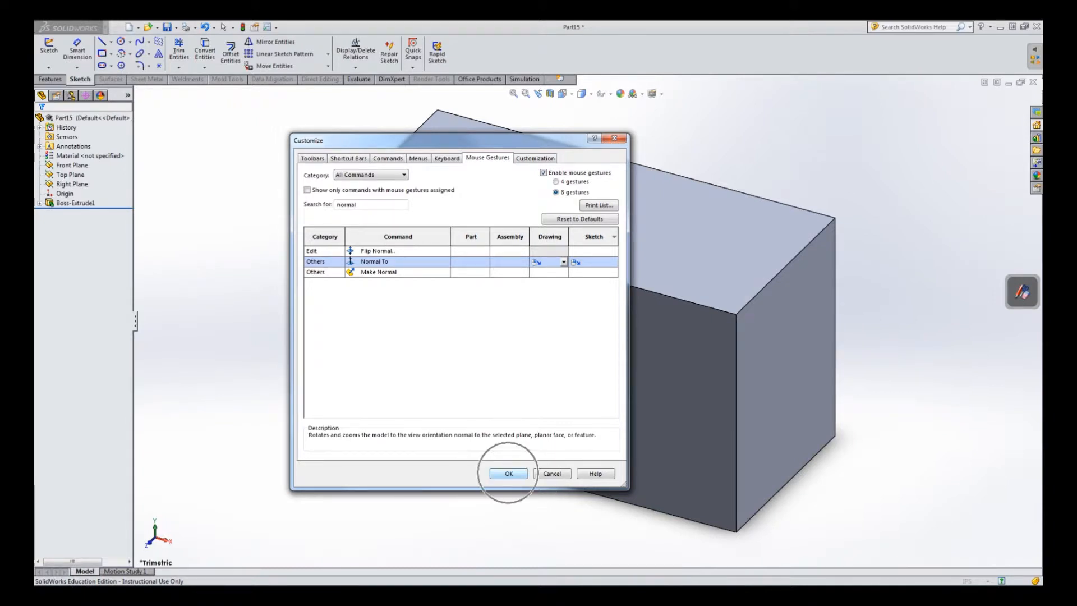
# Start a new sketch, Sketch3, on the block's top face.
pyautogui.click(508, 473)
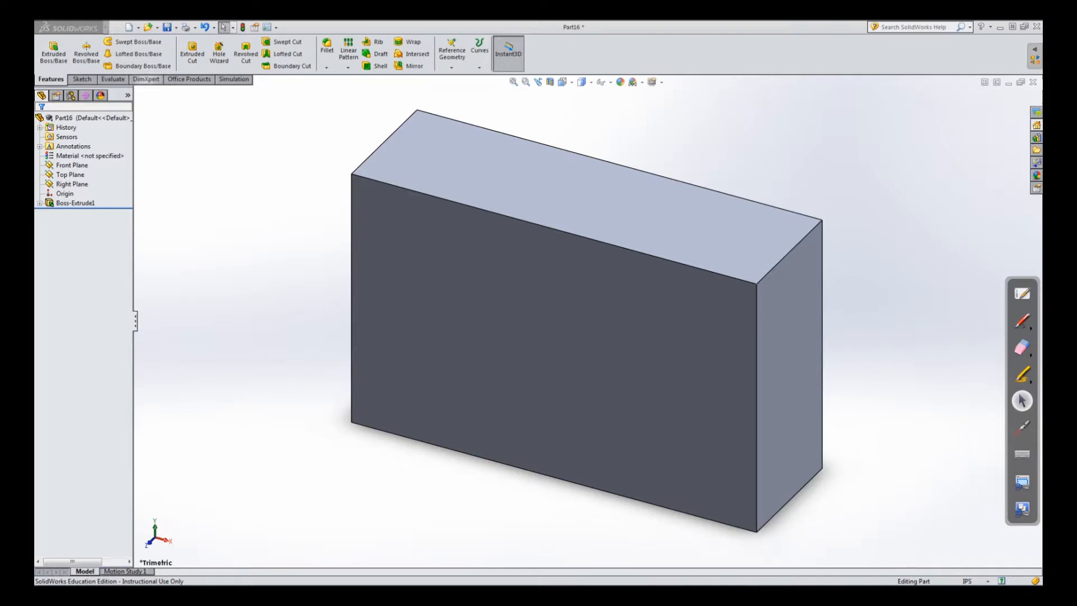
pyautogui.click(82, 78)
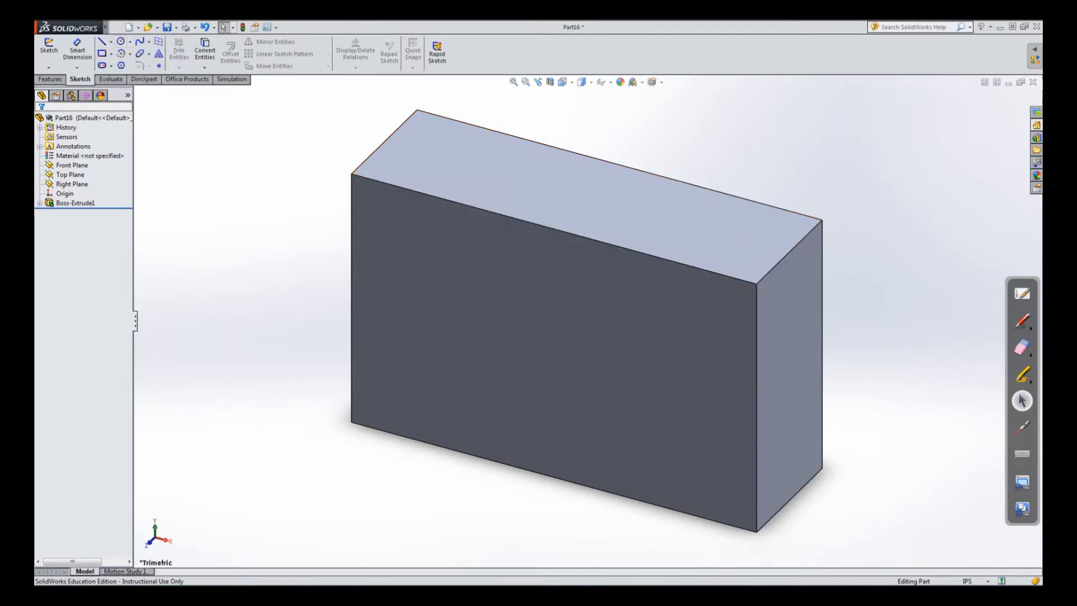
pyautogui.click(39, 44)
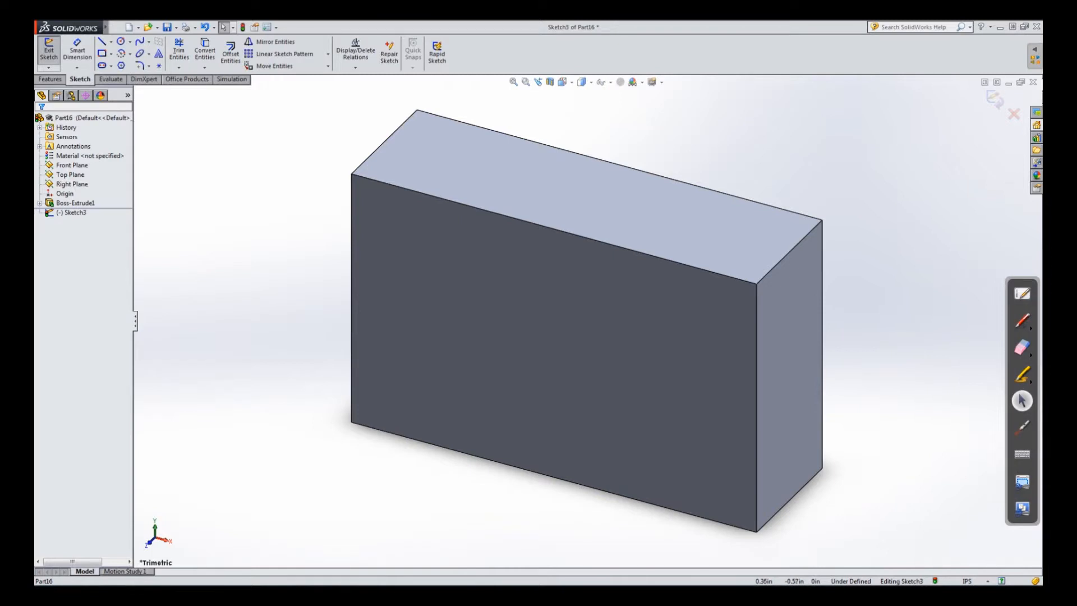
# Use the right-mouse Normal To gesture to look straight down onto the face.
pyautogui.rightClick(267, 165)
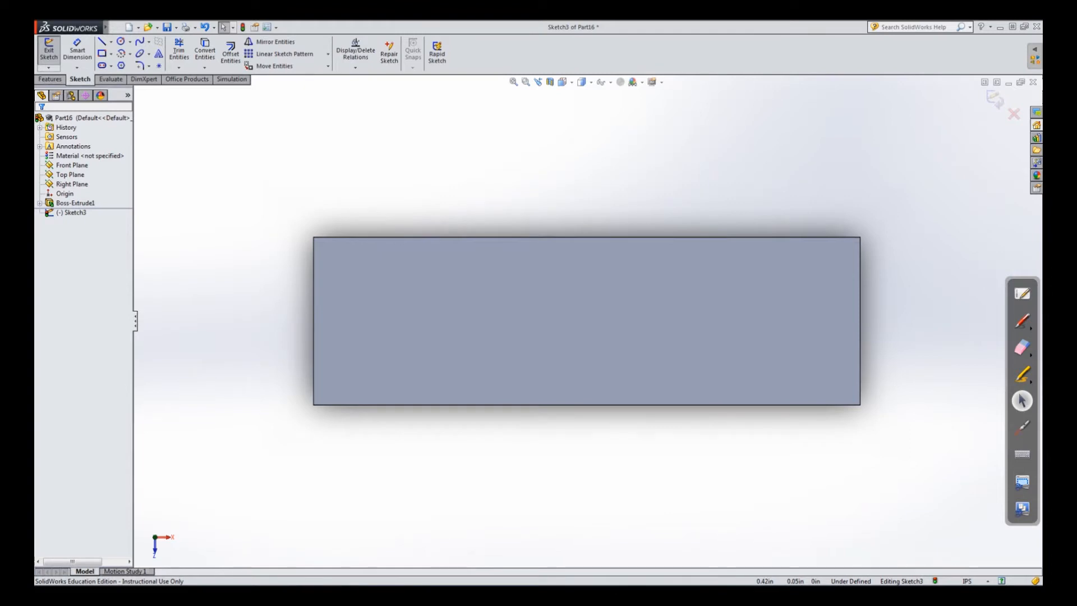
pyautogui.rightClick(238, 220)
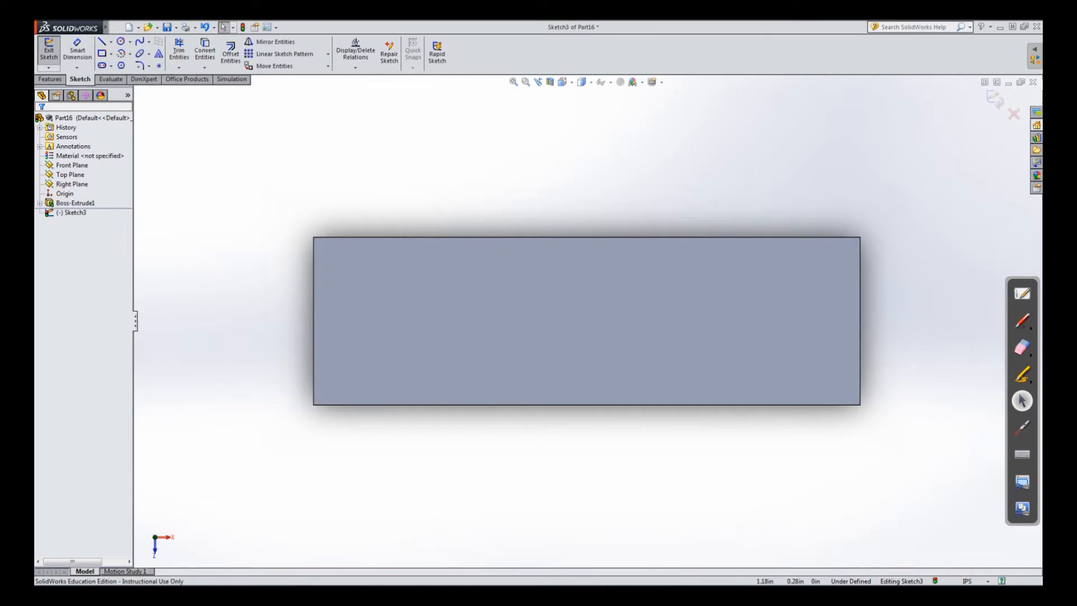
# Discard the empty sketch and begin a fresh sketch on the block's top face.
pyautogui.click(39, 43)
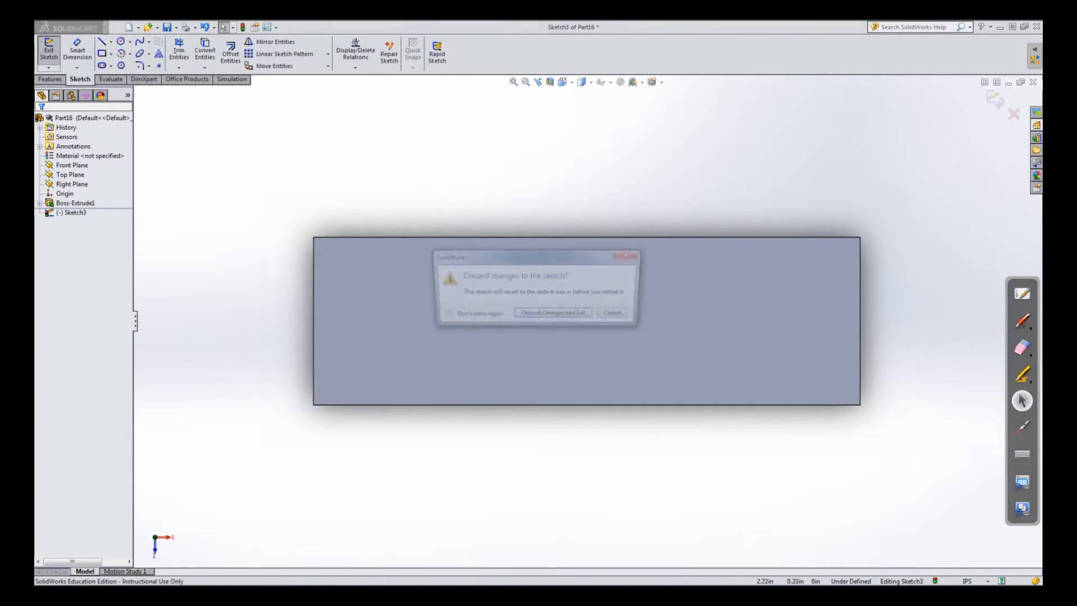
pyautogui.click(553, 312)
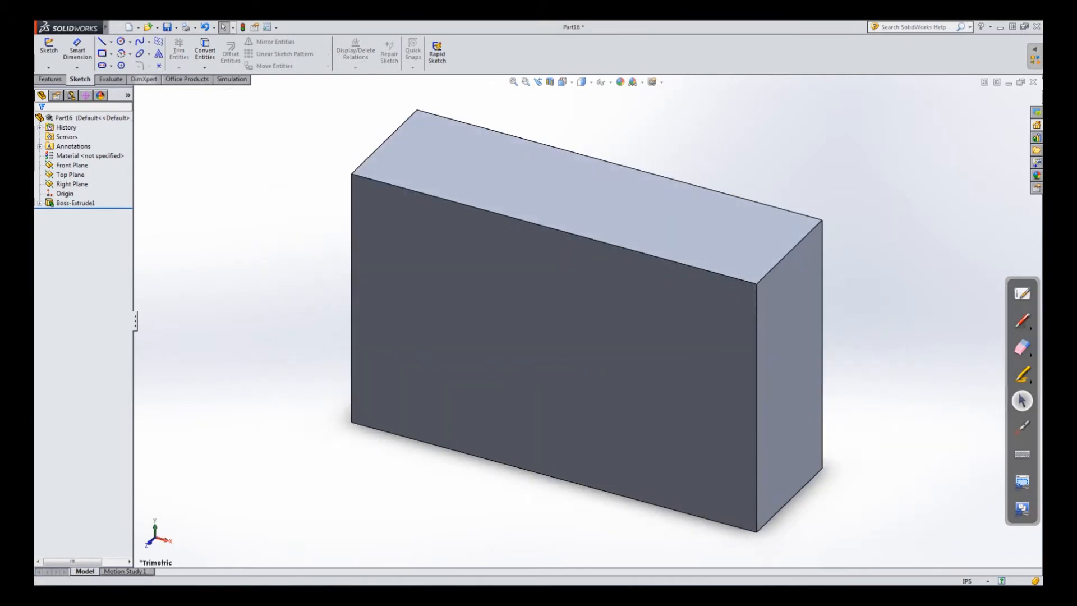
pyautogui.moveTo(39, 44)
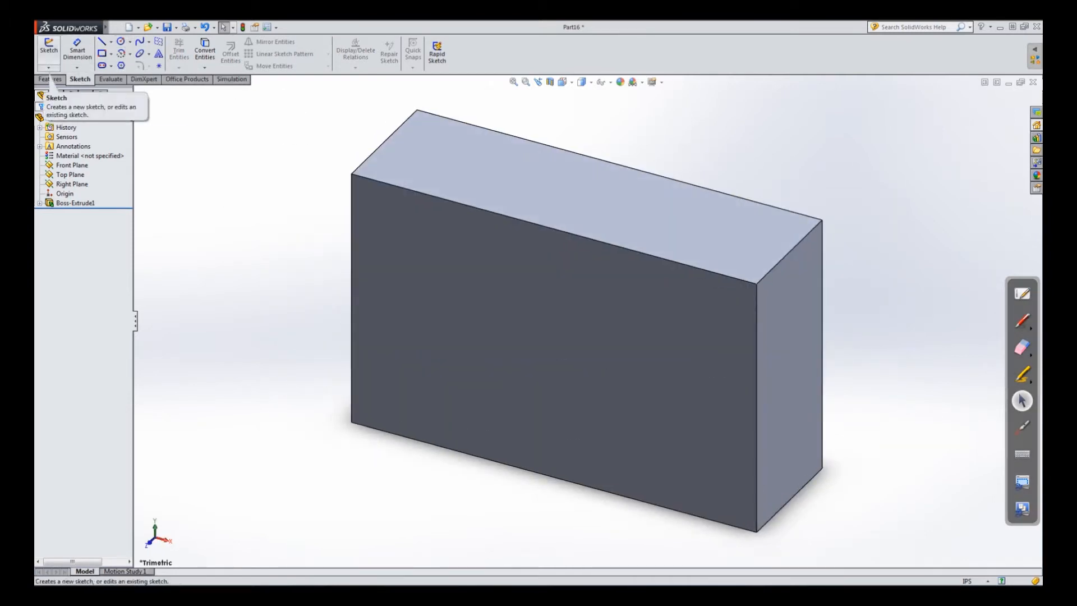
pyautogui.click(37, 46)
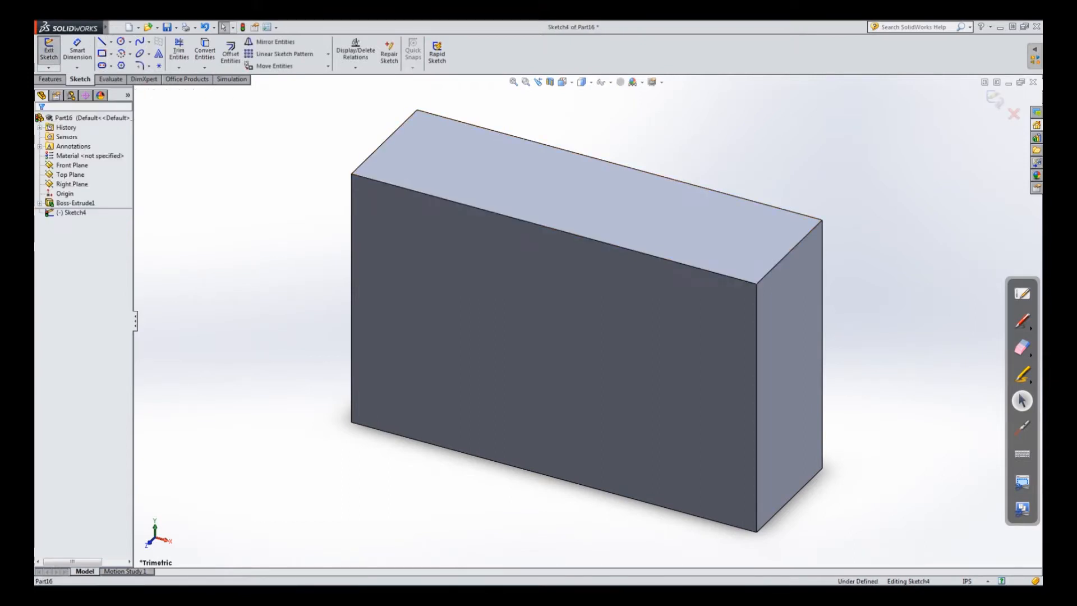
pyautogui.moveTo(116, 41)
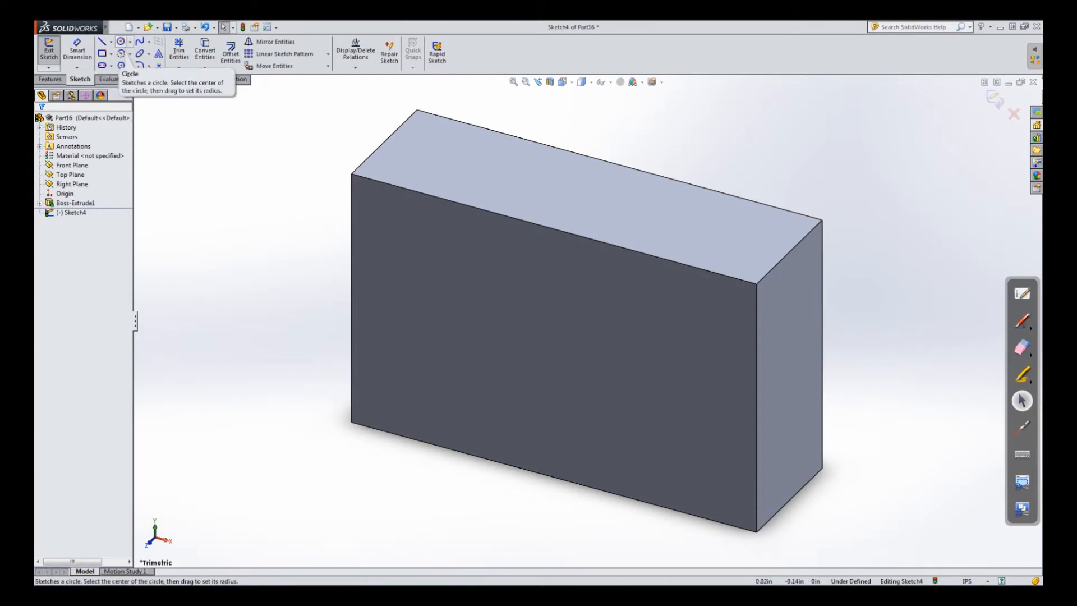
# Viewing normal to the face, draw a circle left of the face centre.
pyautogui.click(119, 42)
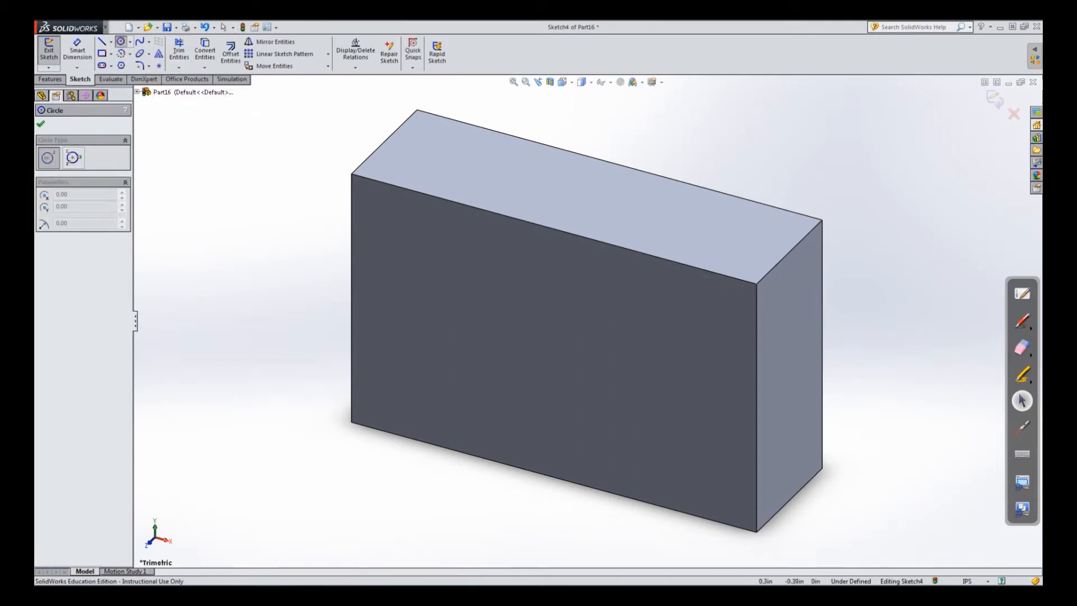
pyautogui.rightClick(279, 137)
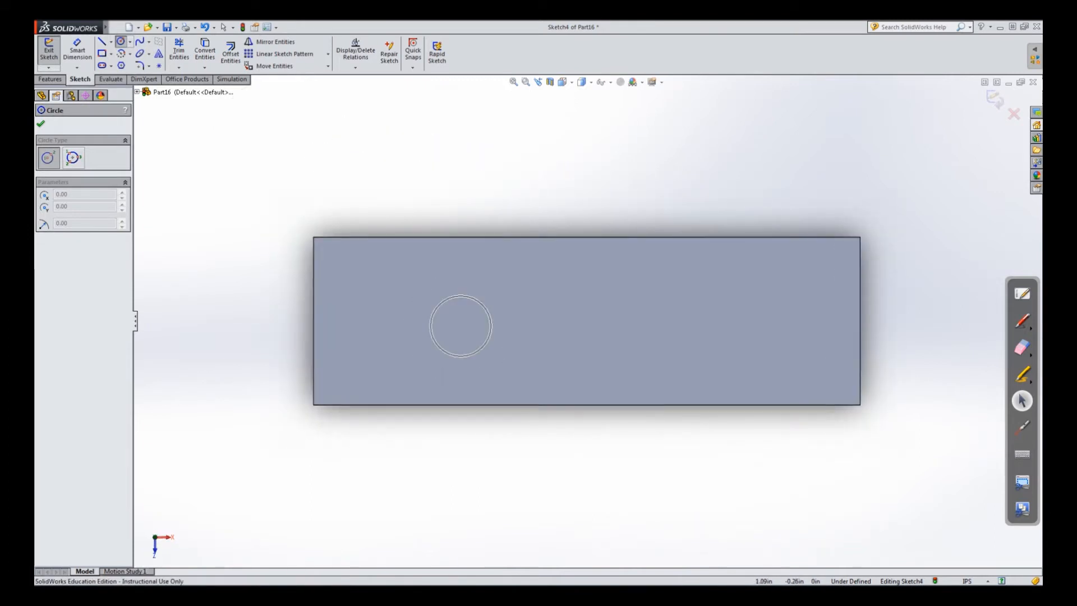
pyautogui.click(460, 325)
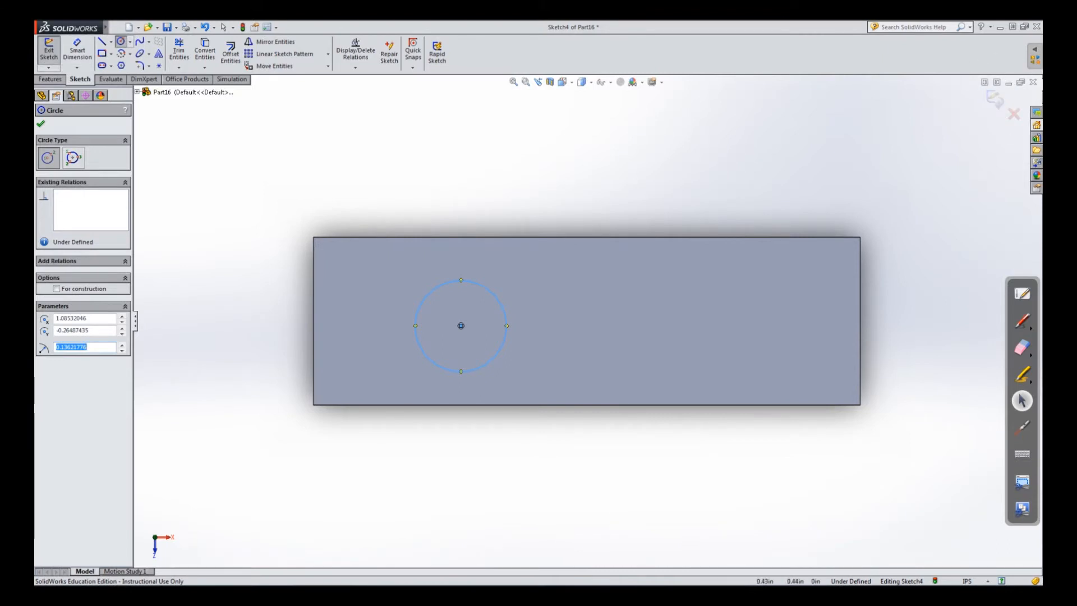
pyautogui.click(50, 78)
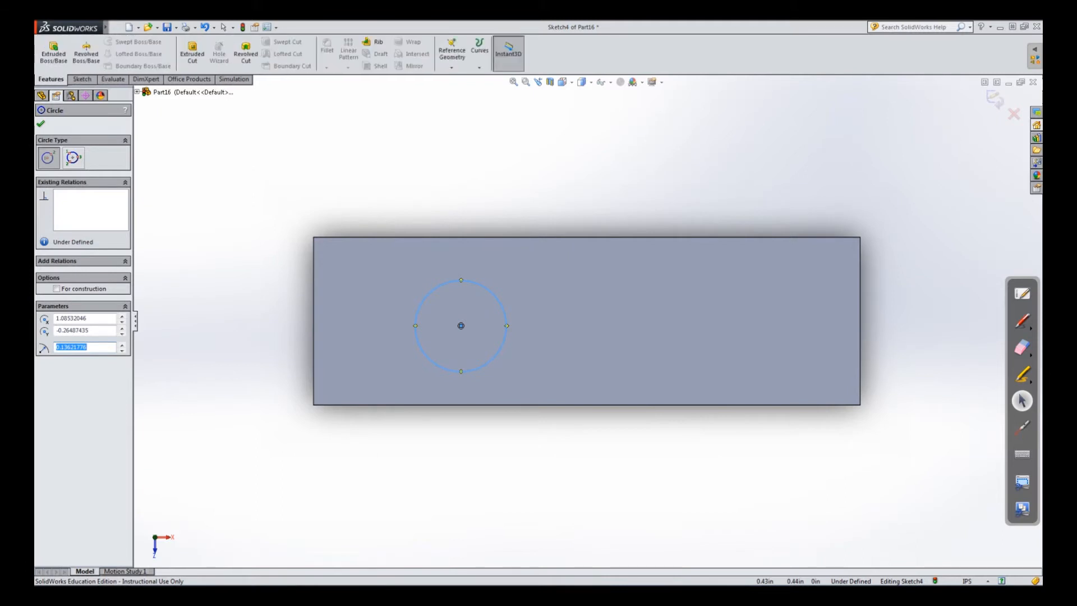
pyautogui.moveTo(51, 50)
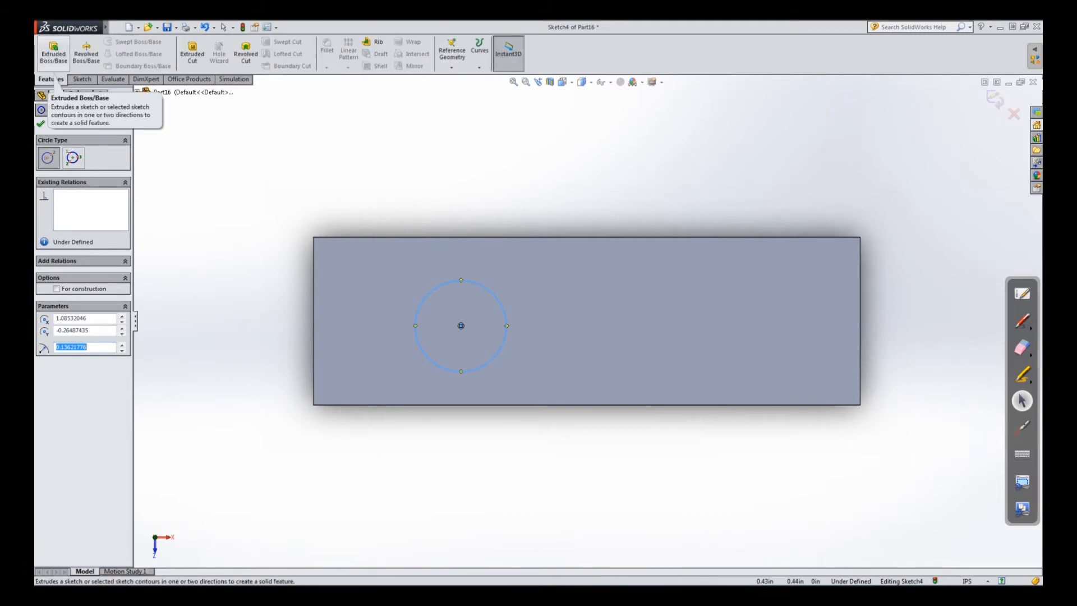
# Extrude the circle upward as Boss-Extrude2, a tall cylinder on the block.
pyautogui.click(52, 51)
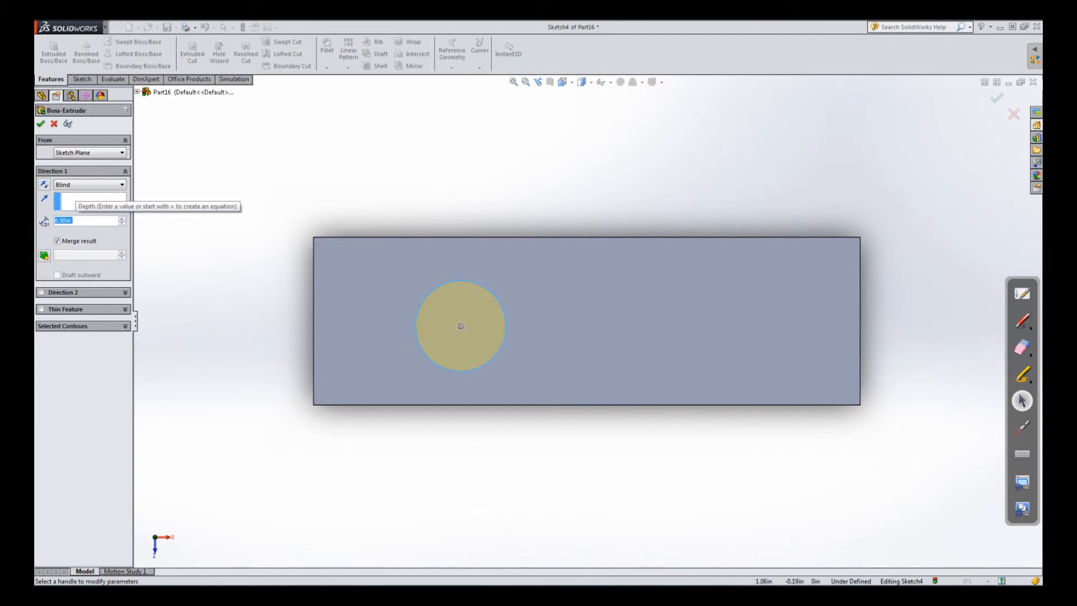
pyautogui.moveTo(460, 325)
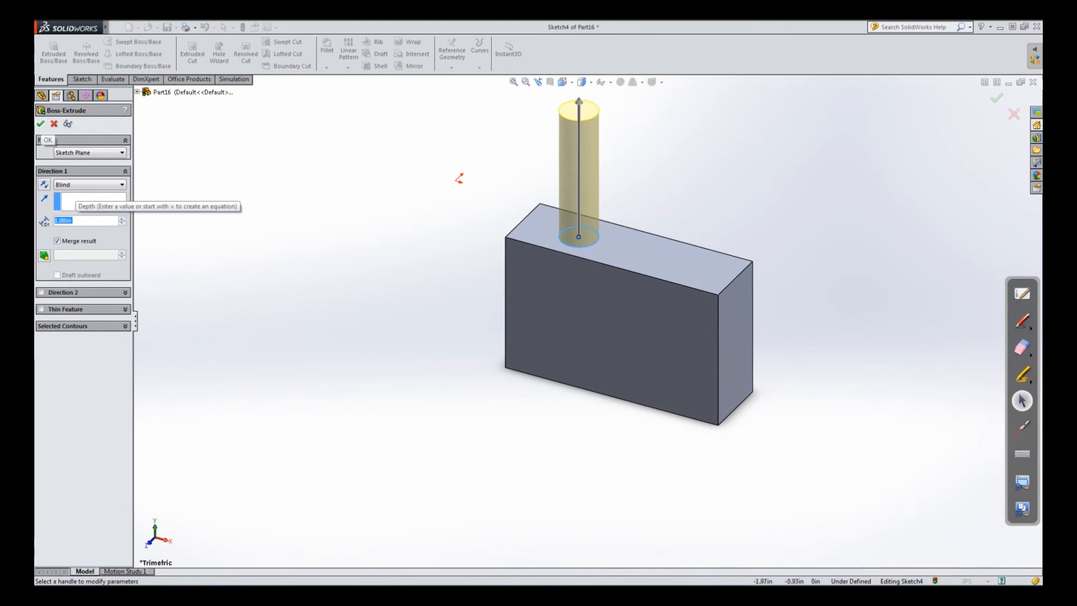
pyautogui.click(37, 124)
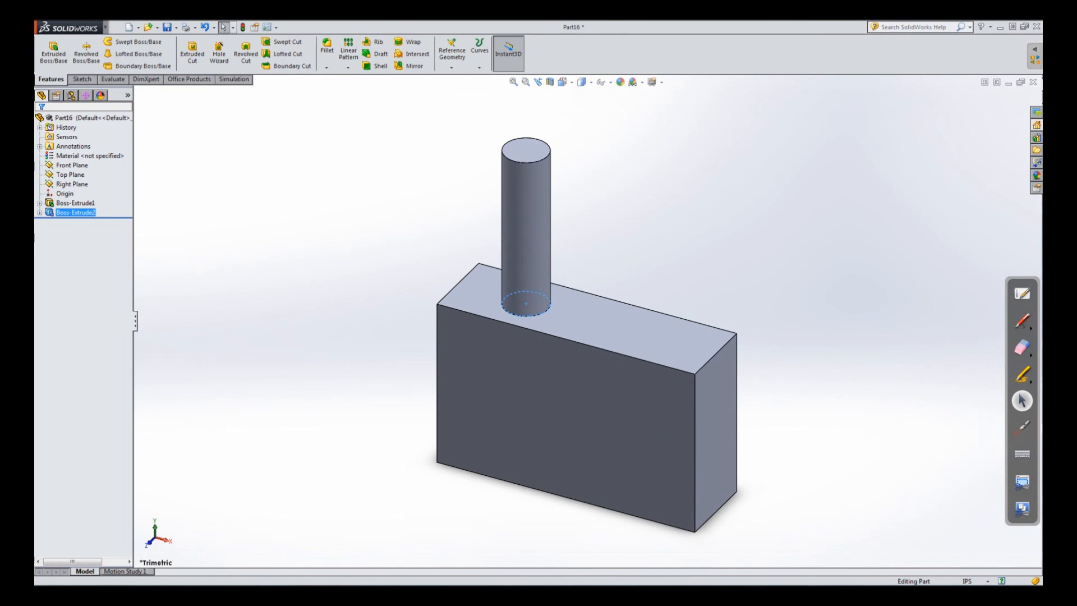
# Show the context menu of actions for the Boss-Extrude2 cylinder.
pyautogui.rightClick(525, 304)
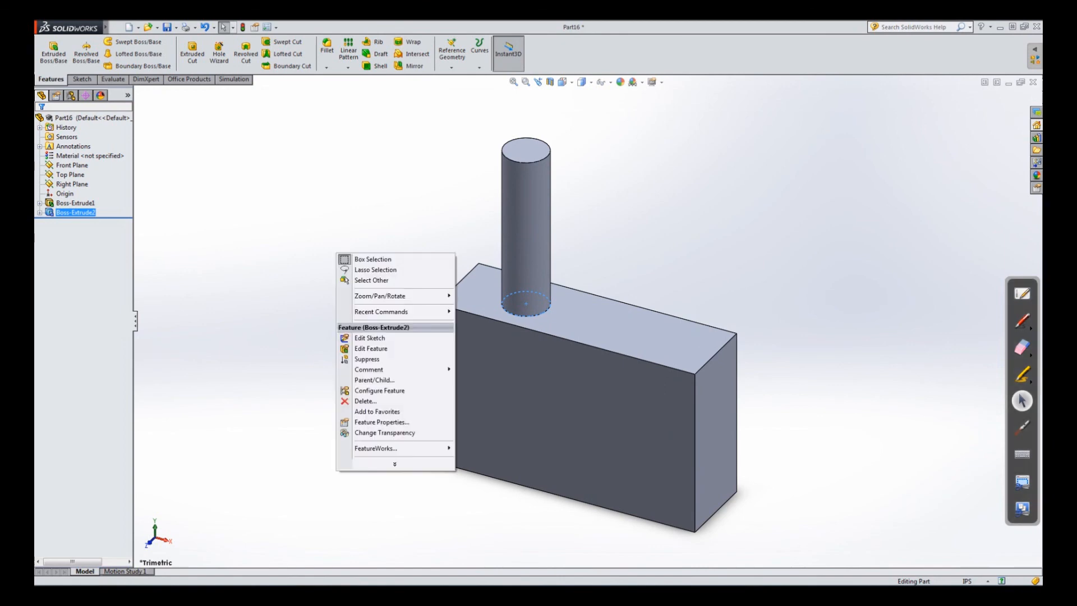